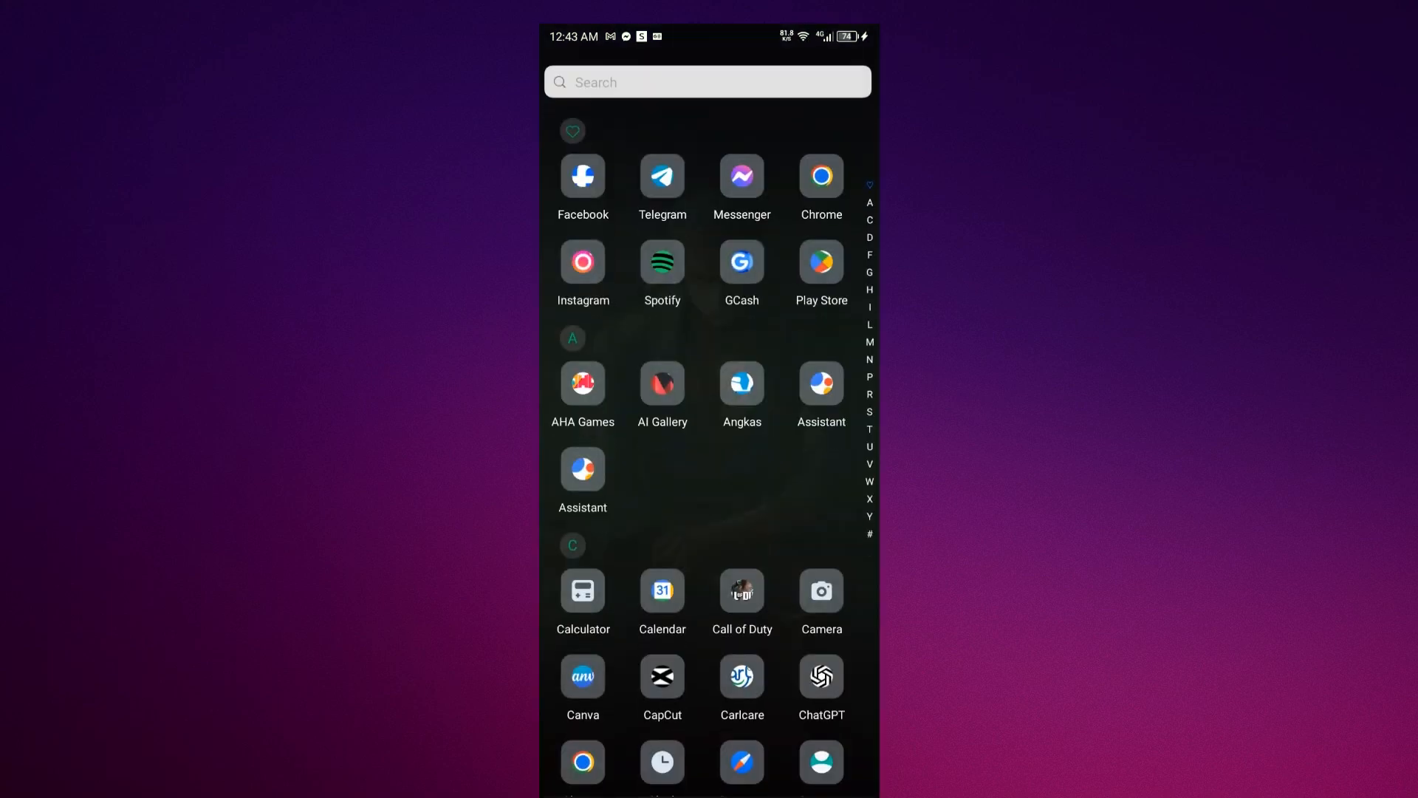
Step: Search the app drawer for 'we' and launch WeChat to its welcome screen
type("we")
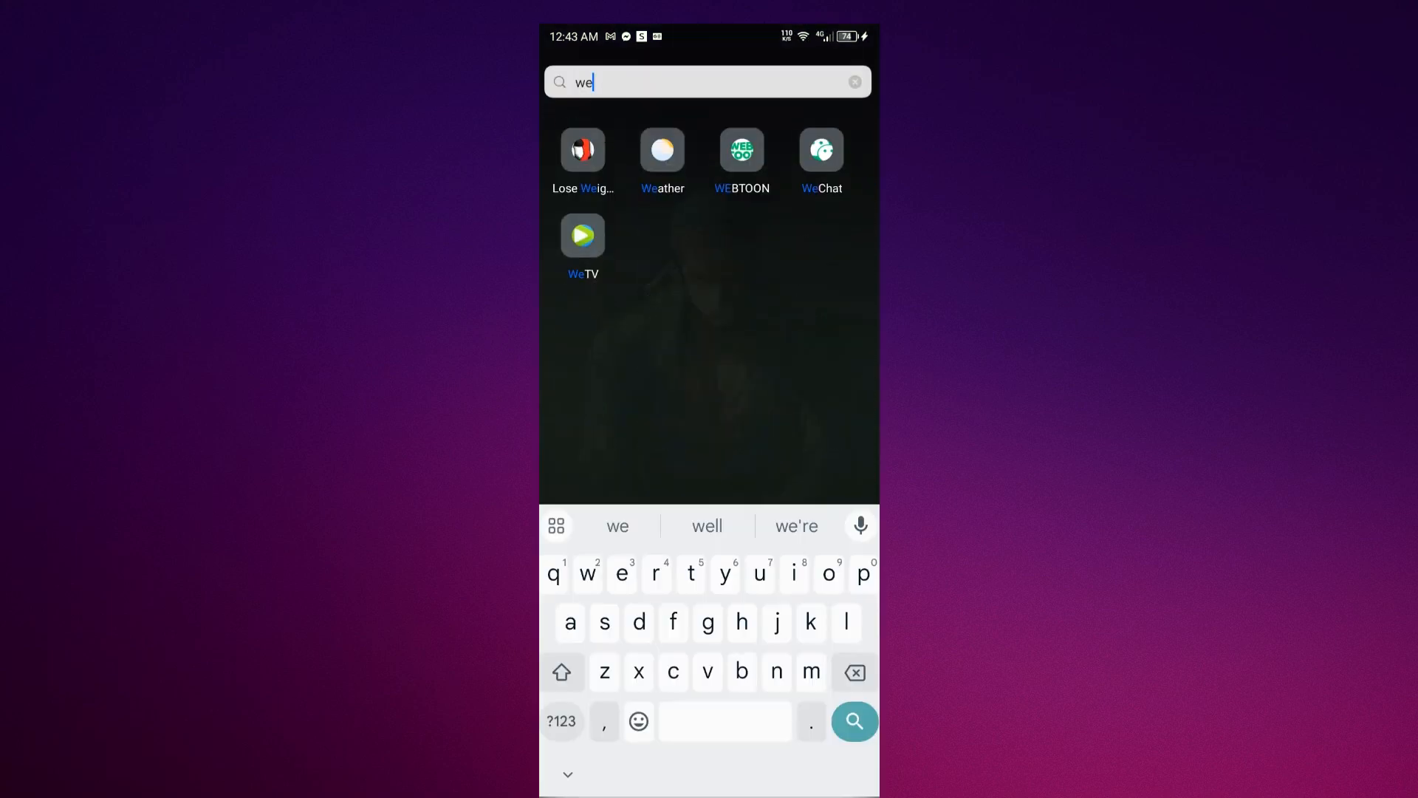
left_click(819, 150)
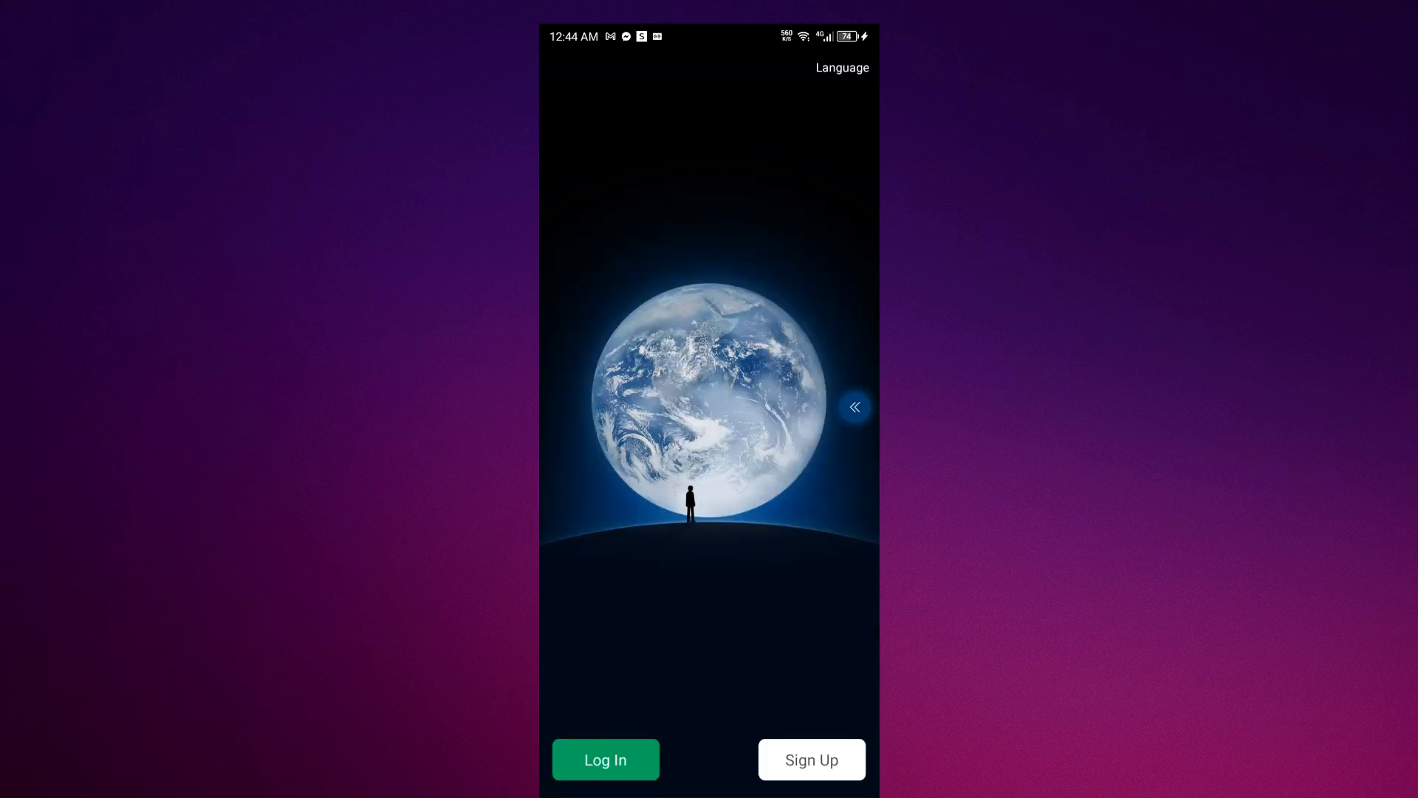
Step: Begin account creation with Sign Up and choose 'Sign up via Mobile'
left_click(811, 759)
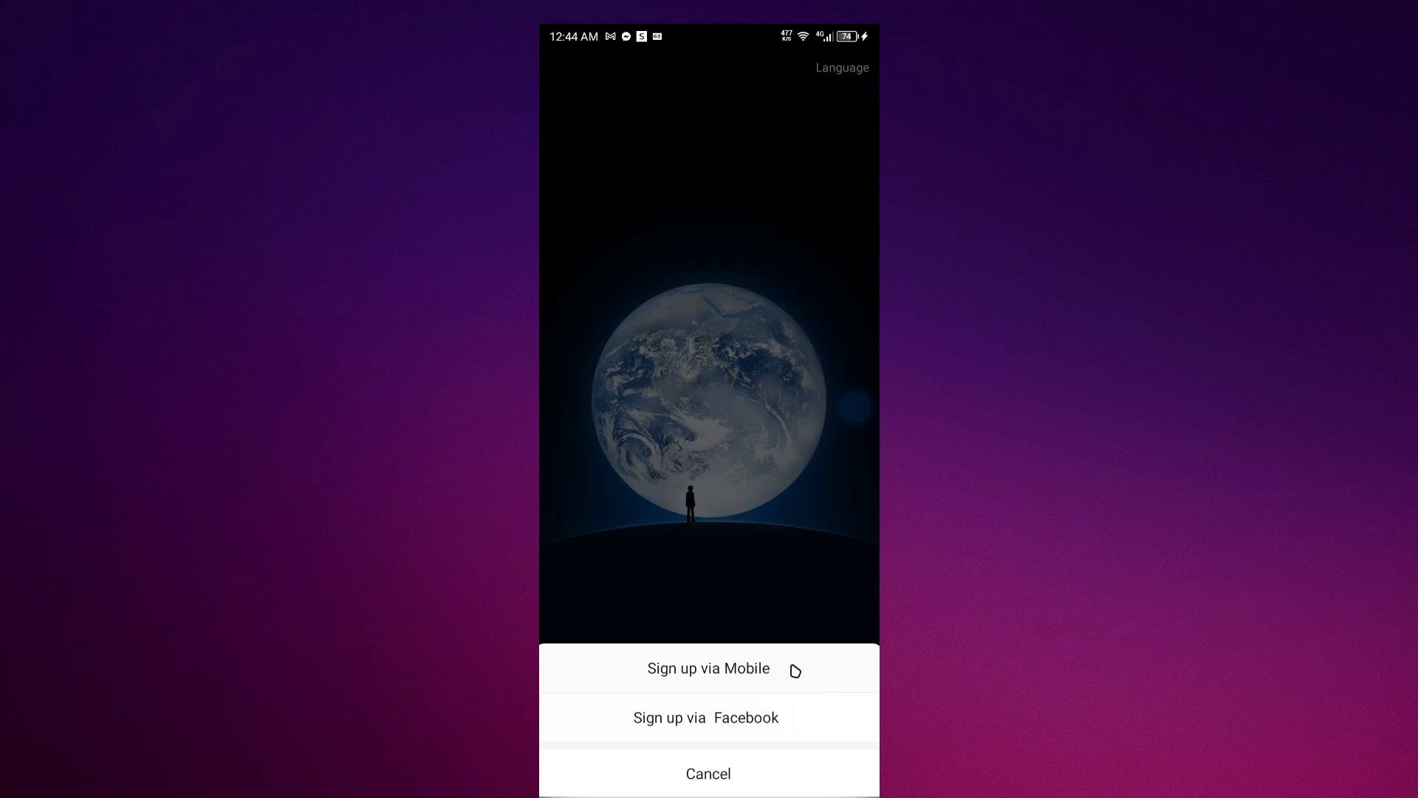
left_click(708, 667)
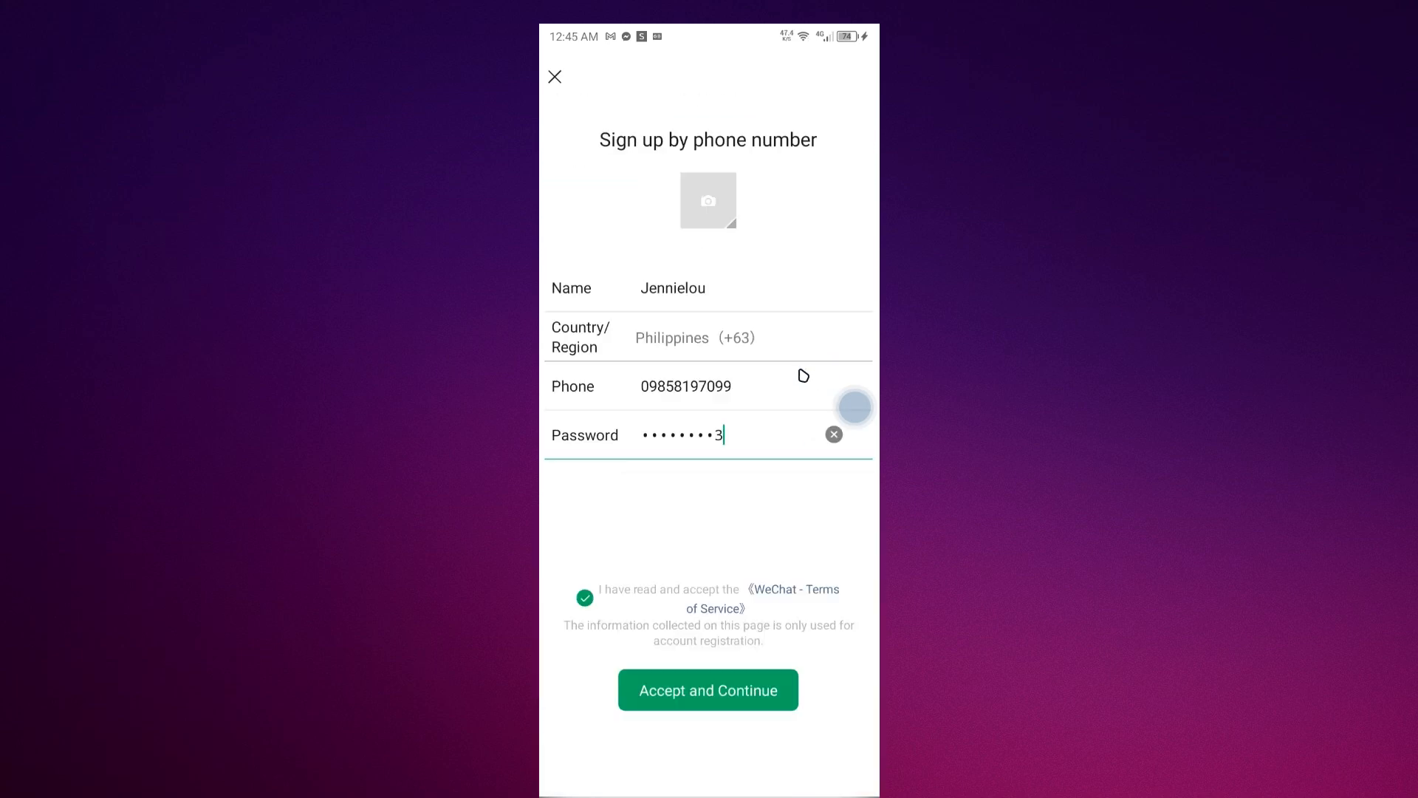
mouse_move(720, 715)
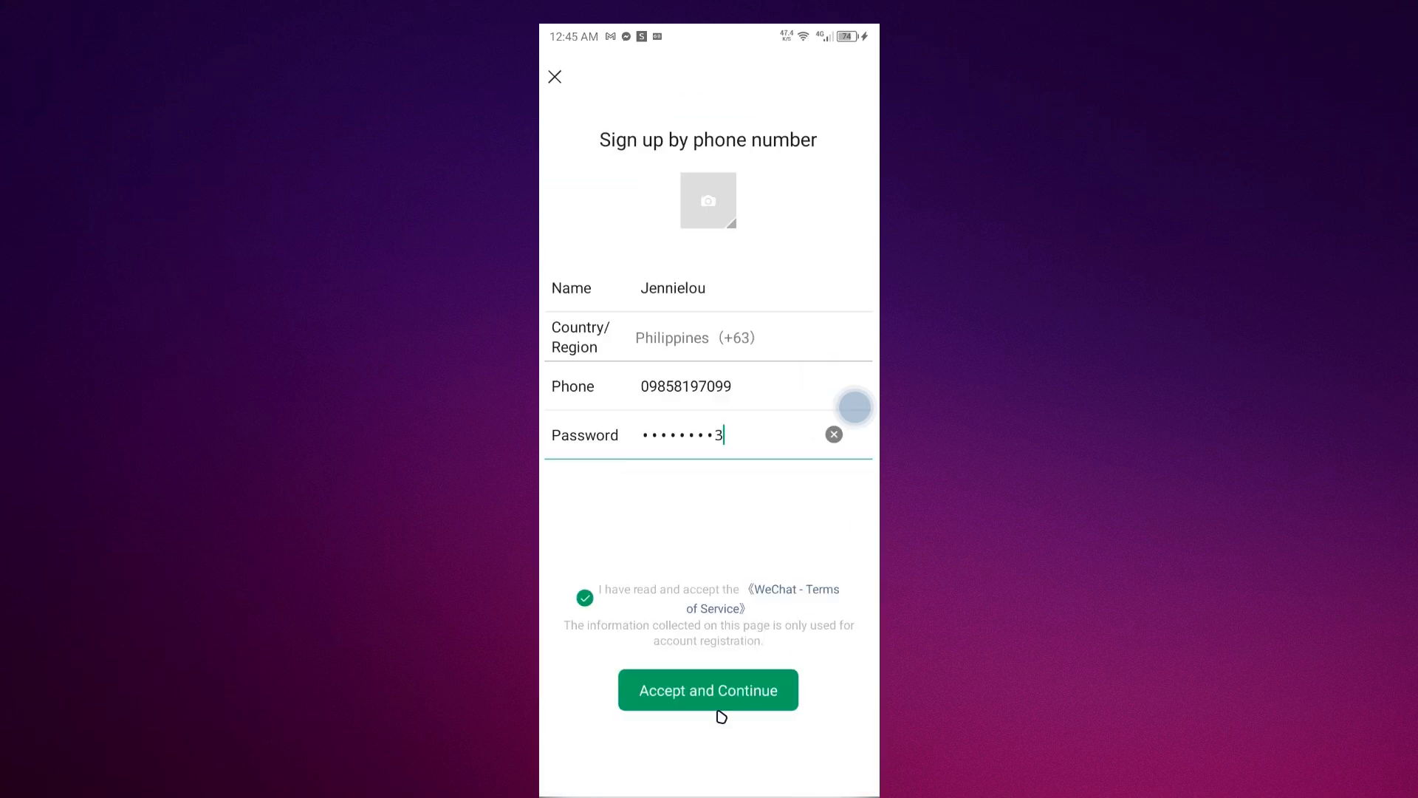
Step: Accept and Continue, tick the Privacy Policy acknowledgement and proceed with Next to security verification
left_click(707, 690)
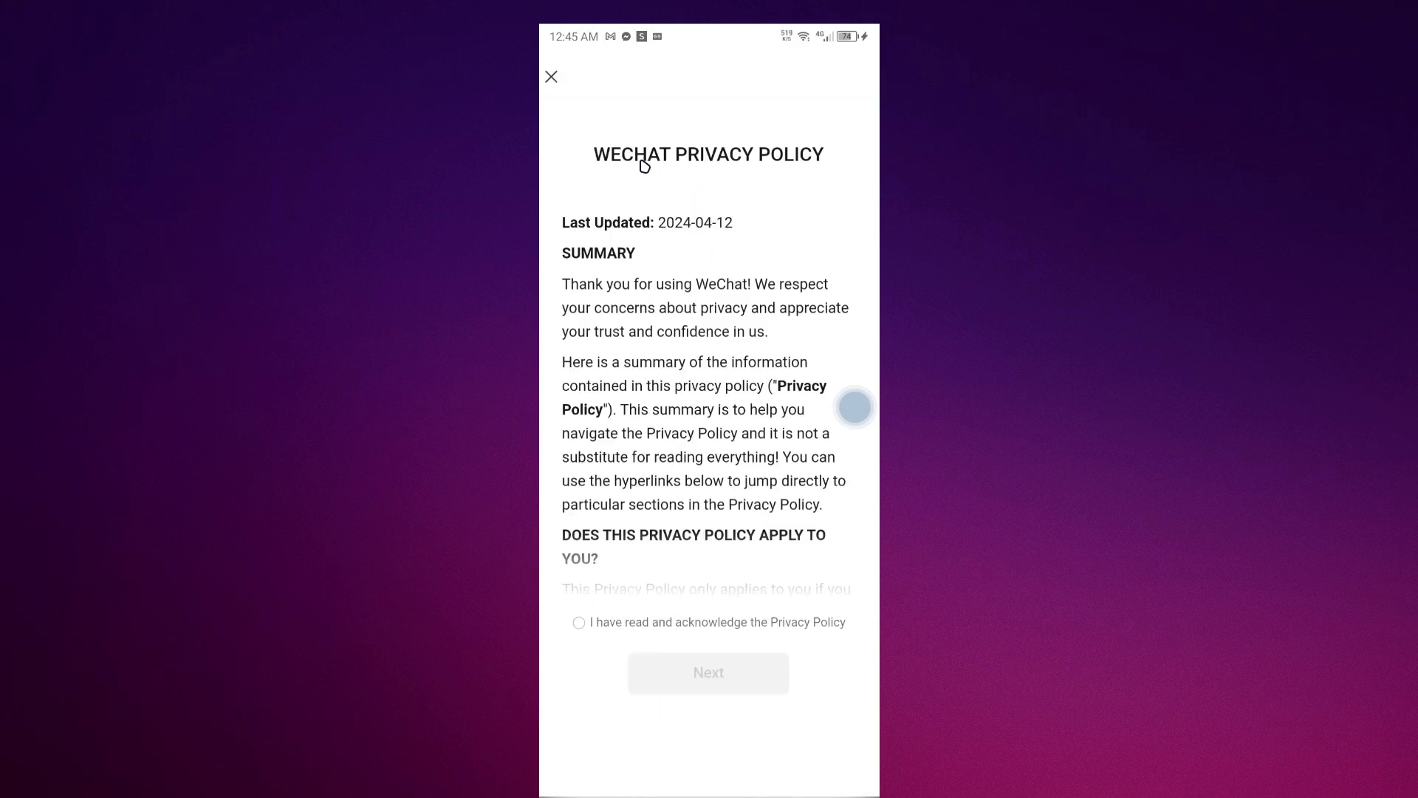
left_click(578, 622)
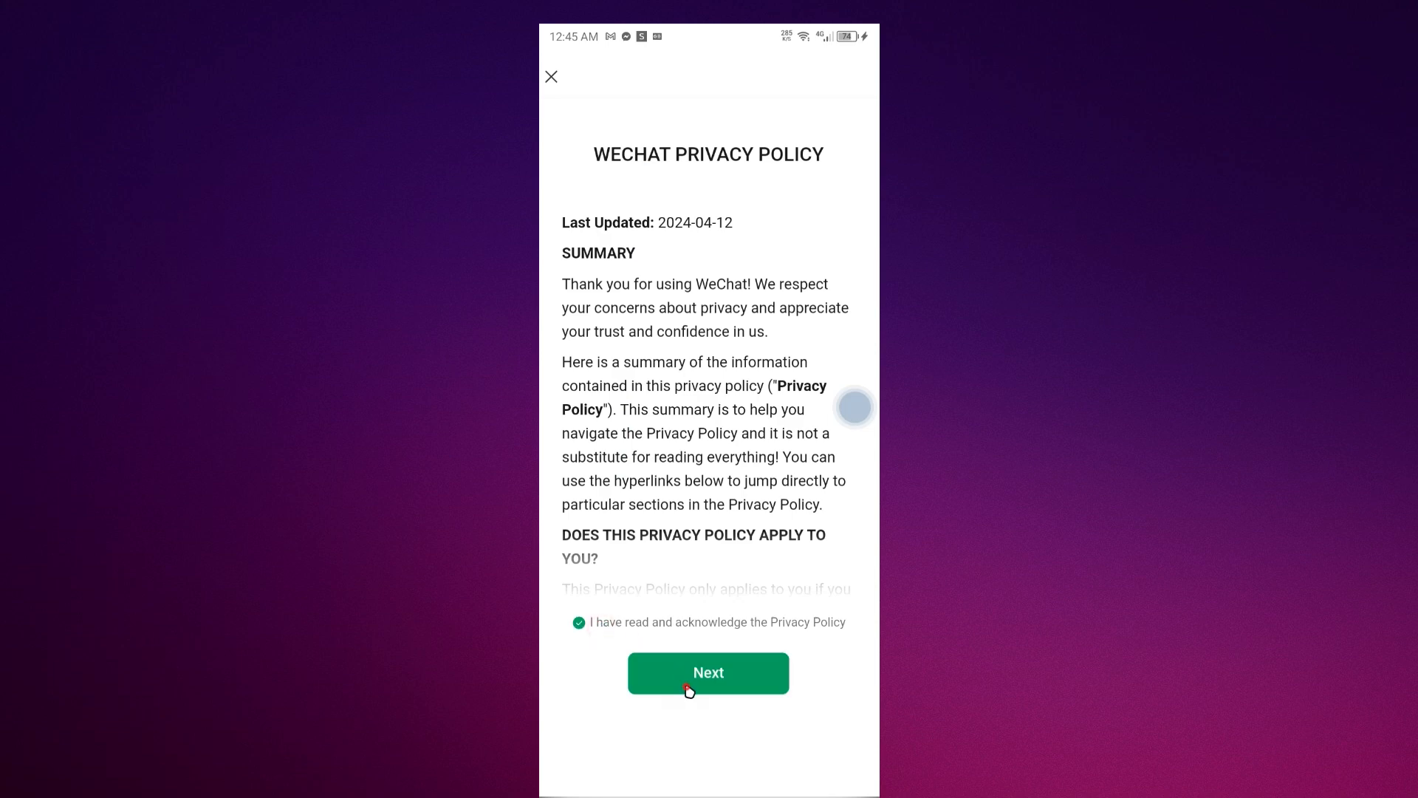
left_click(708, 672)
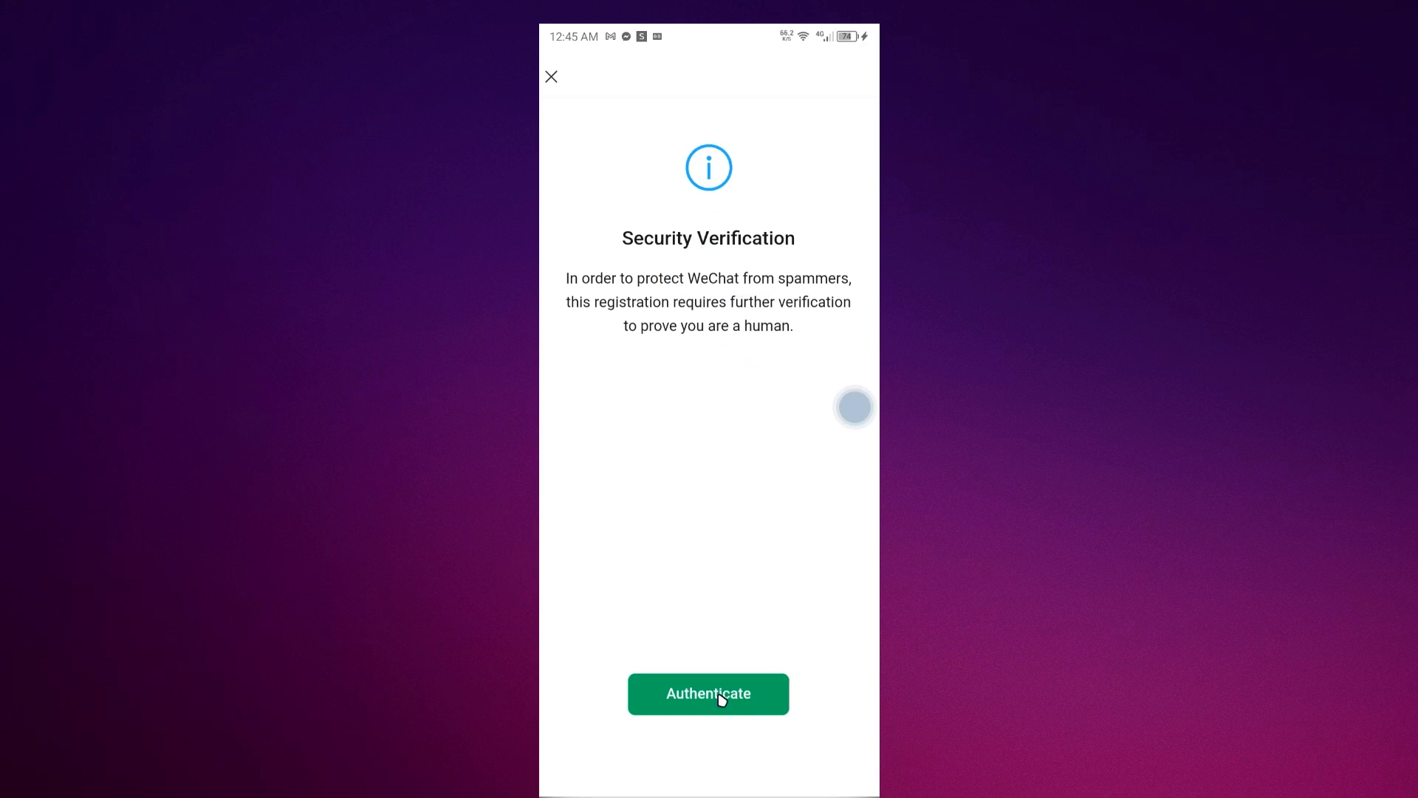
Step: Authenticate by selecting both cherry blossom tree images in the captcha and confirming with OK
left_click(707, 694)
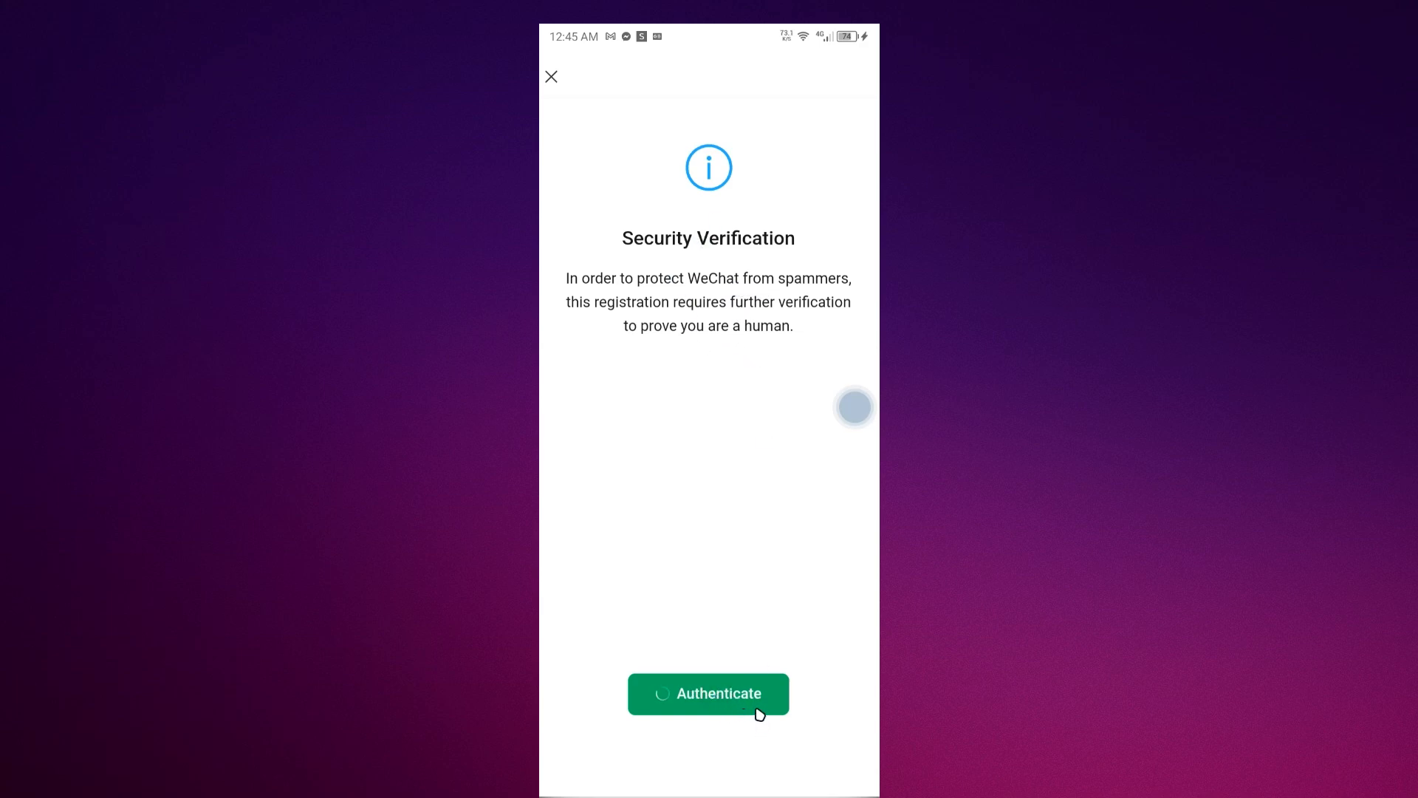
left_click(708, 694)
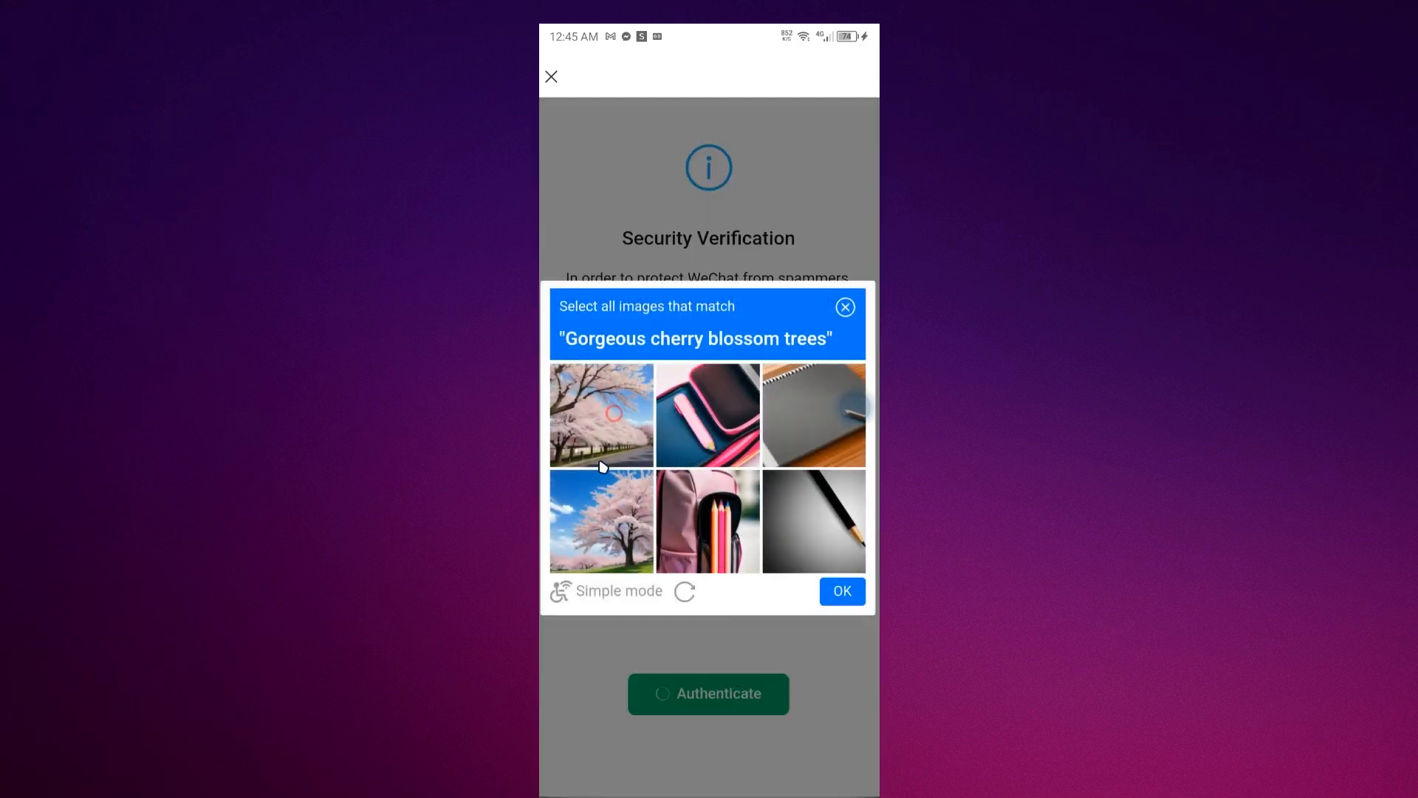
left_click(841, 591)
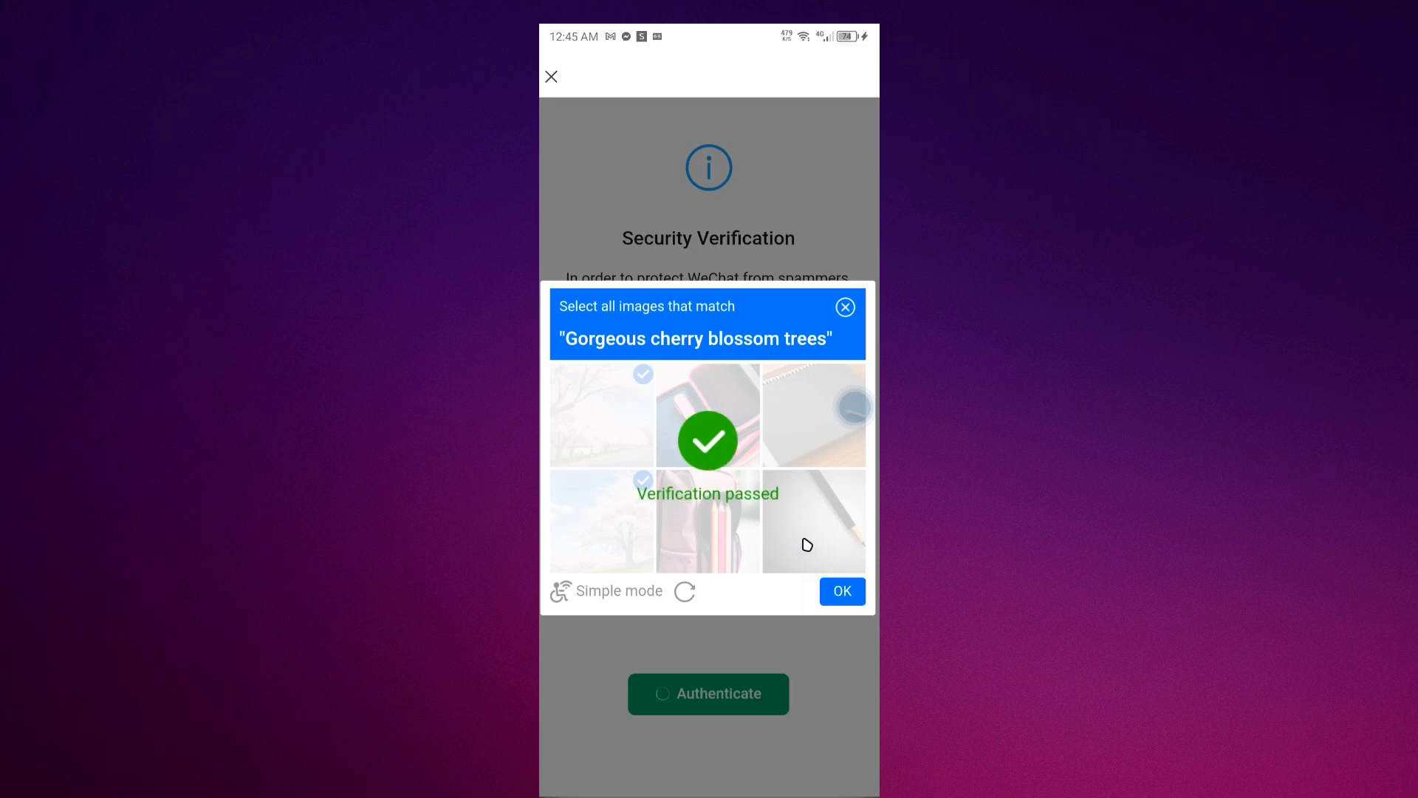
left_click(840, 591)
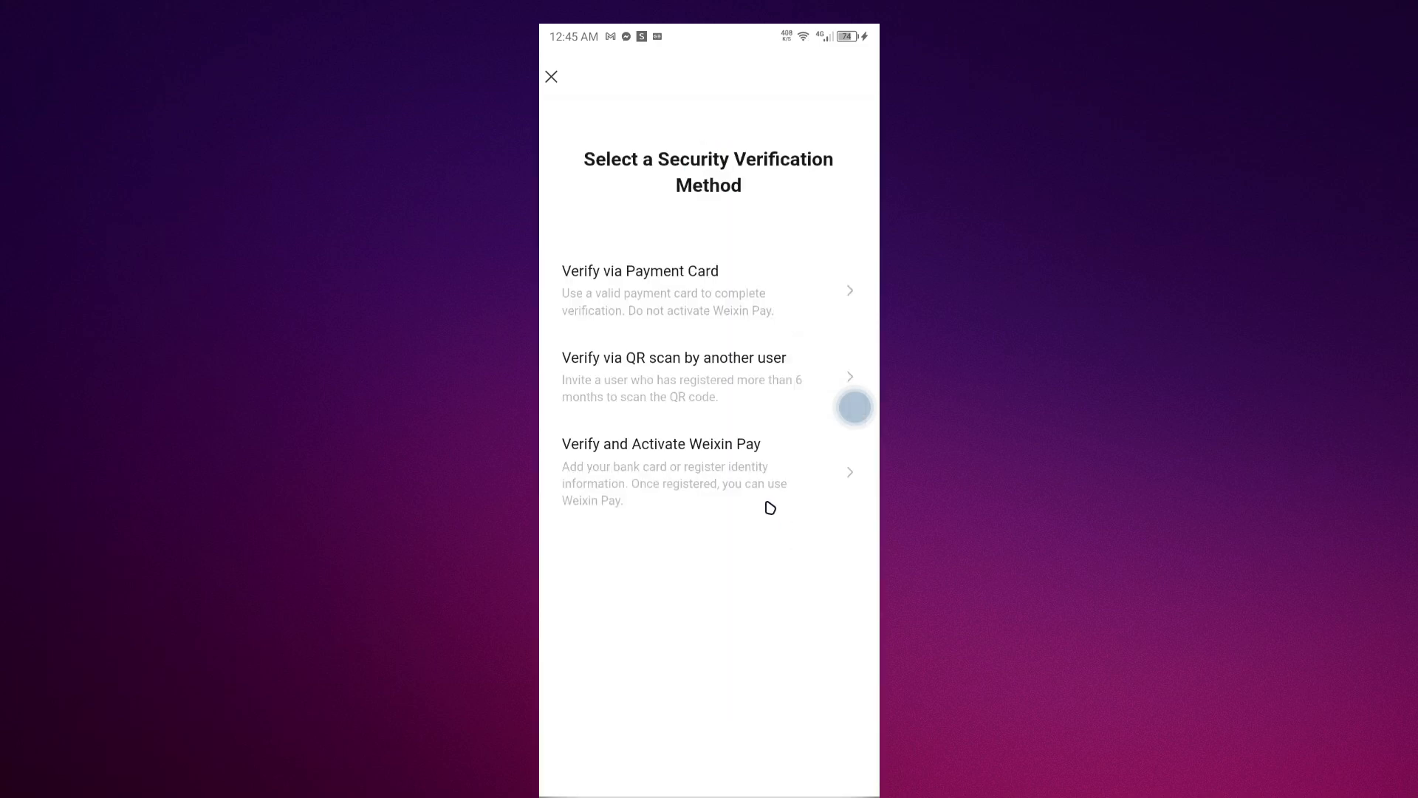
mouse_move(732, 253)
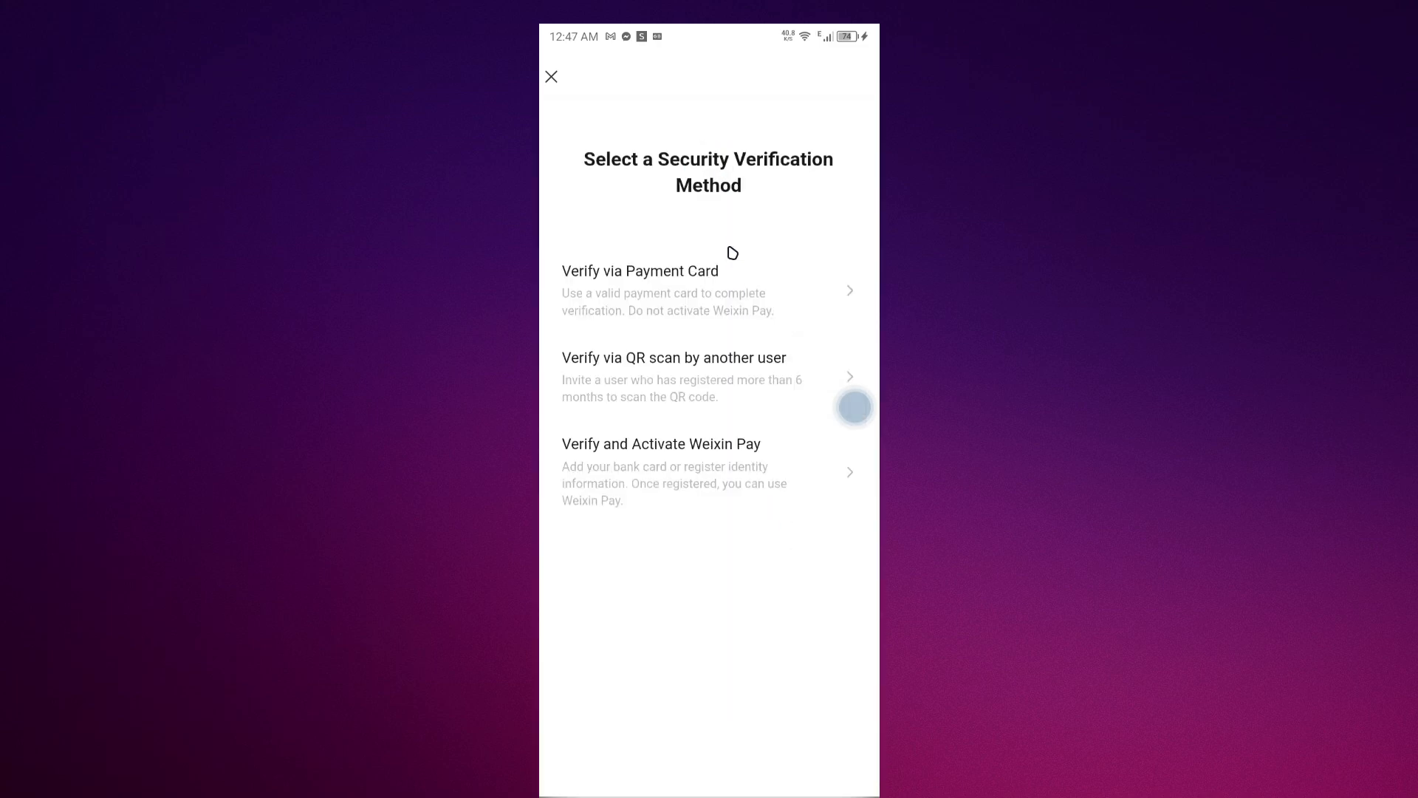
mouse_move(736, 201)
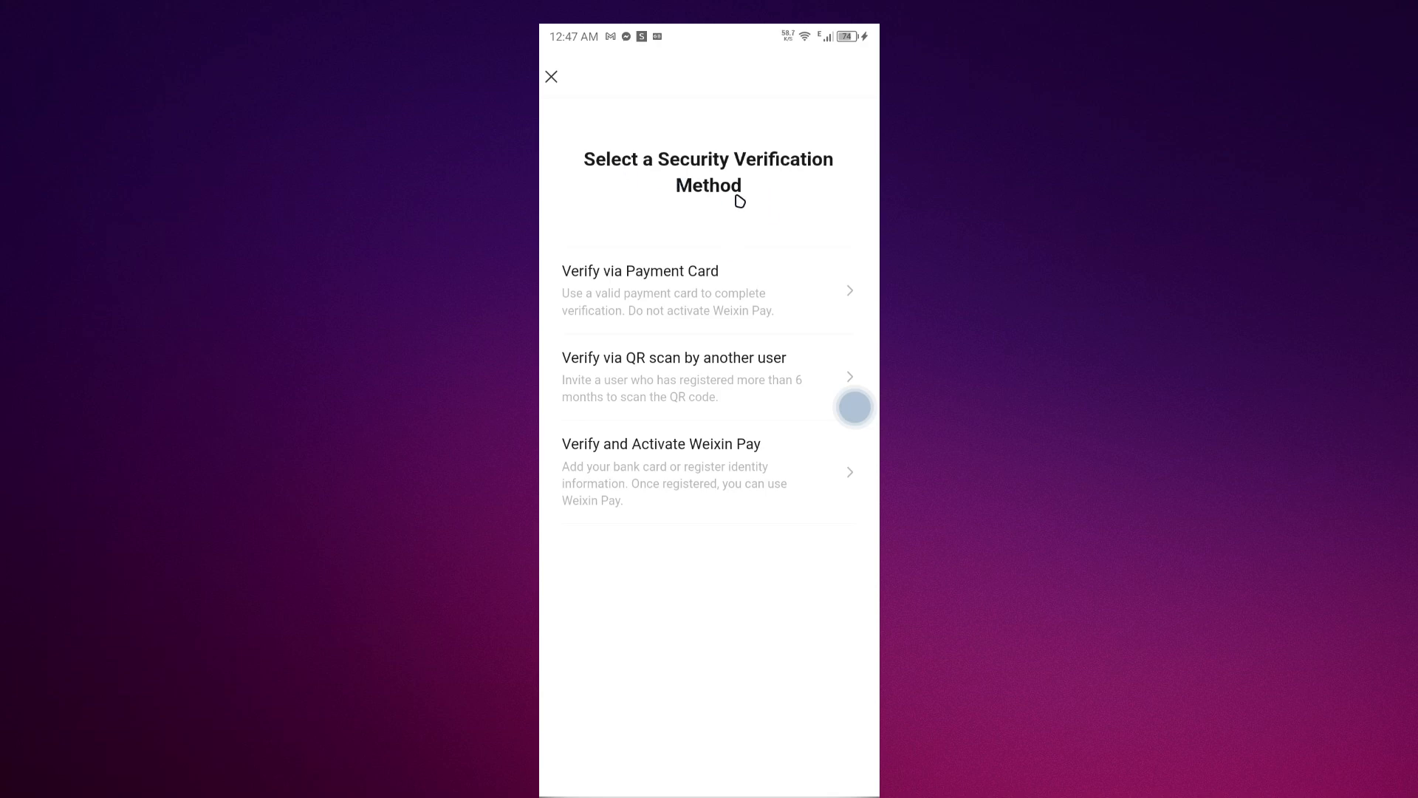
mouse_move(721, 391)
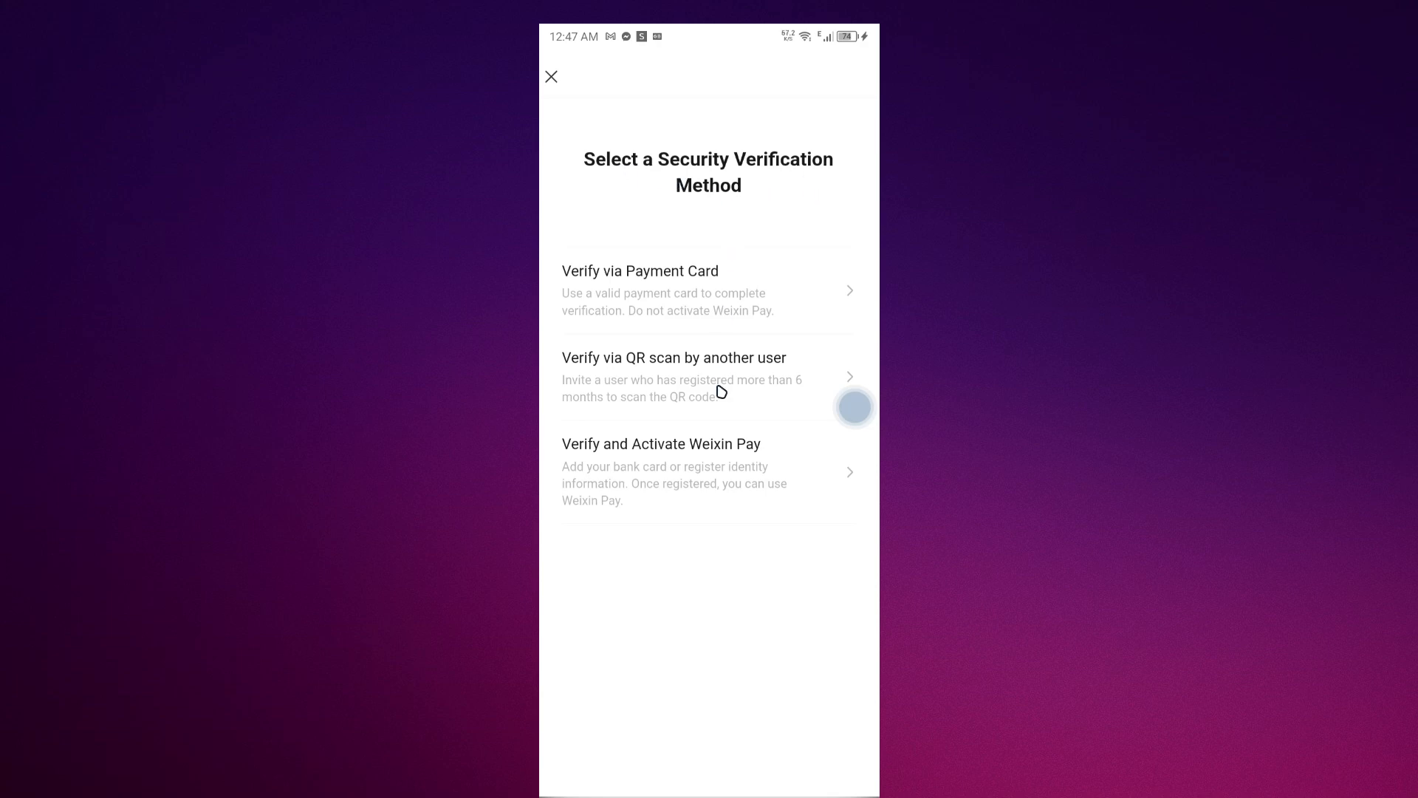
mouse_move(746, 474)
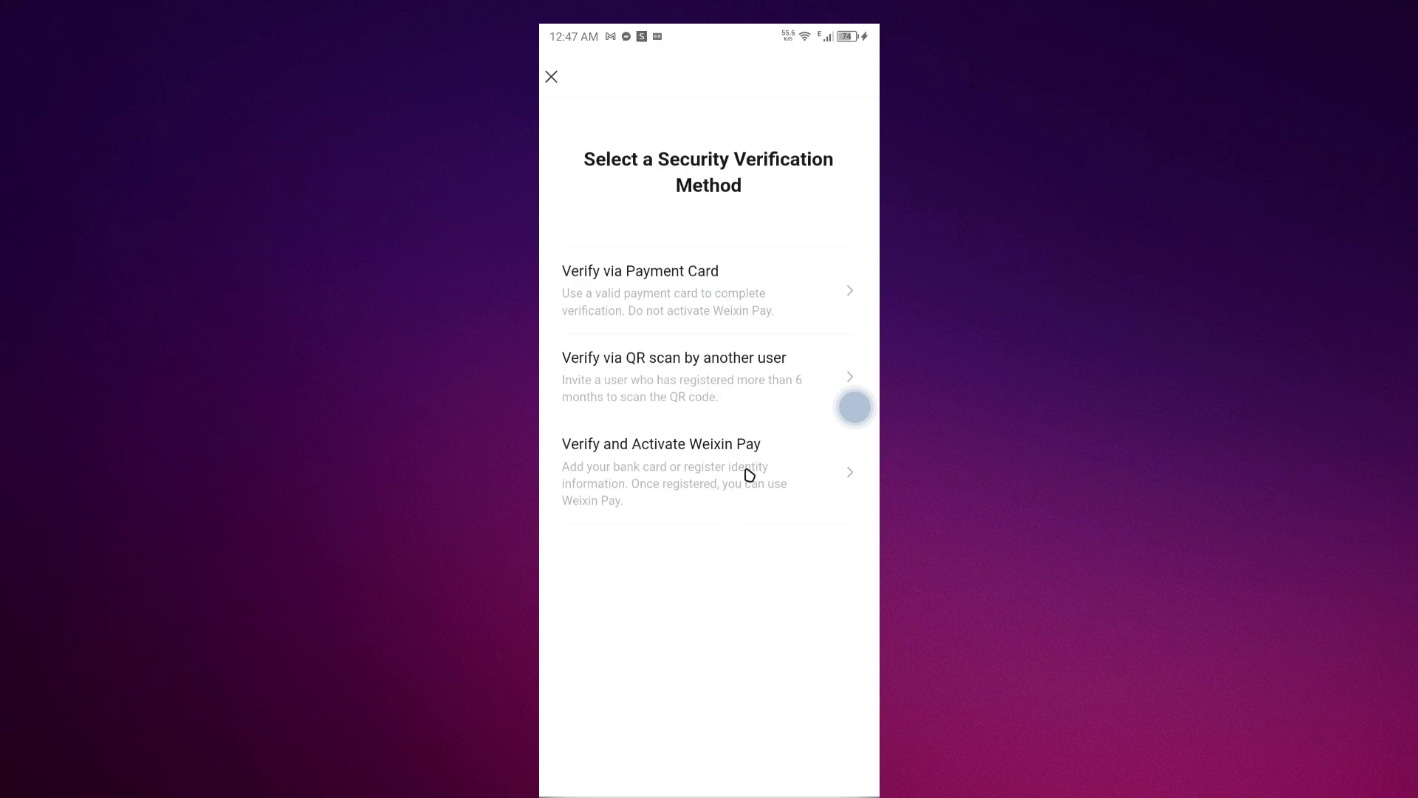
mouse_move(800, 486)
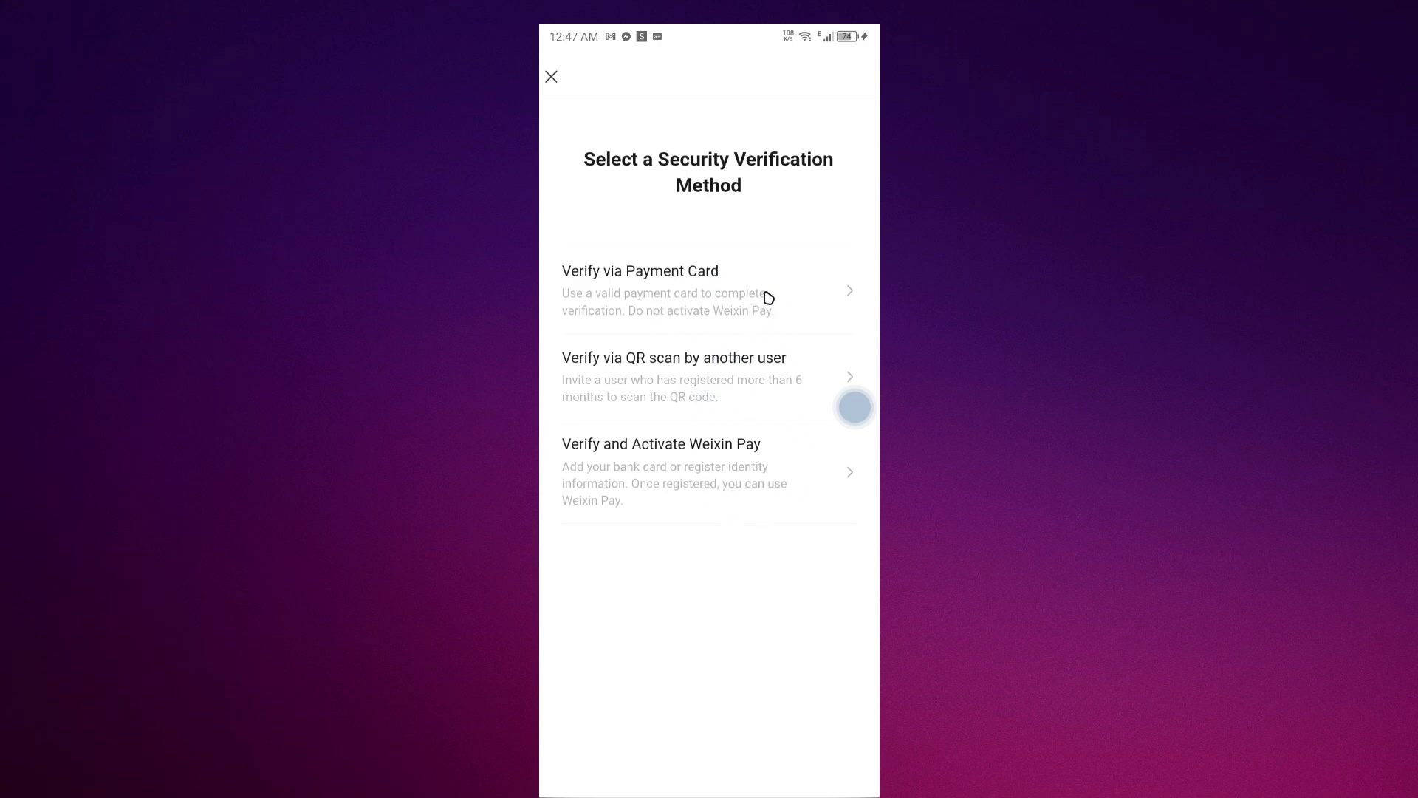
mouse_move(713, 363)
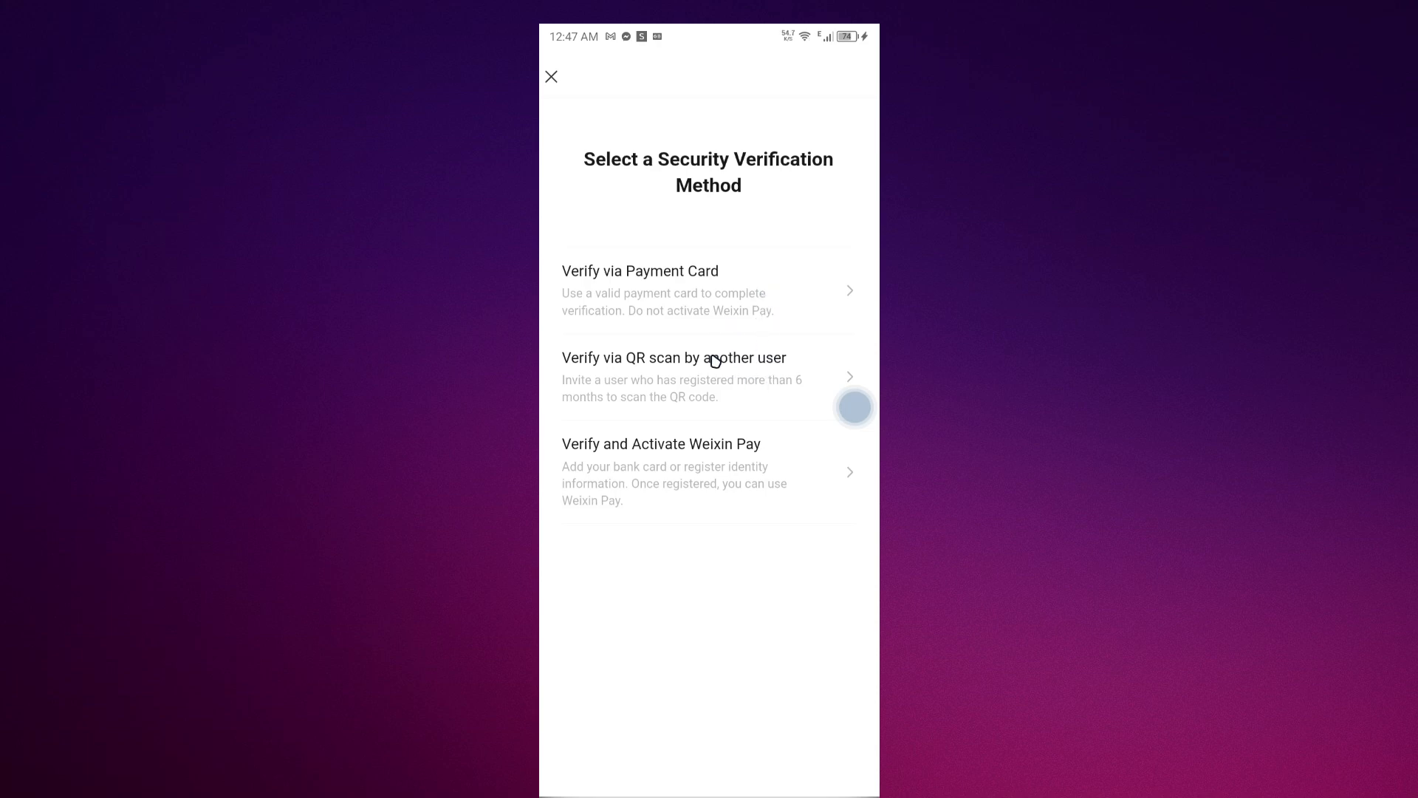
mouse_move(649, 384)
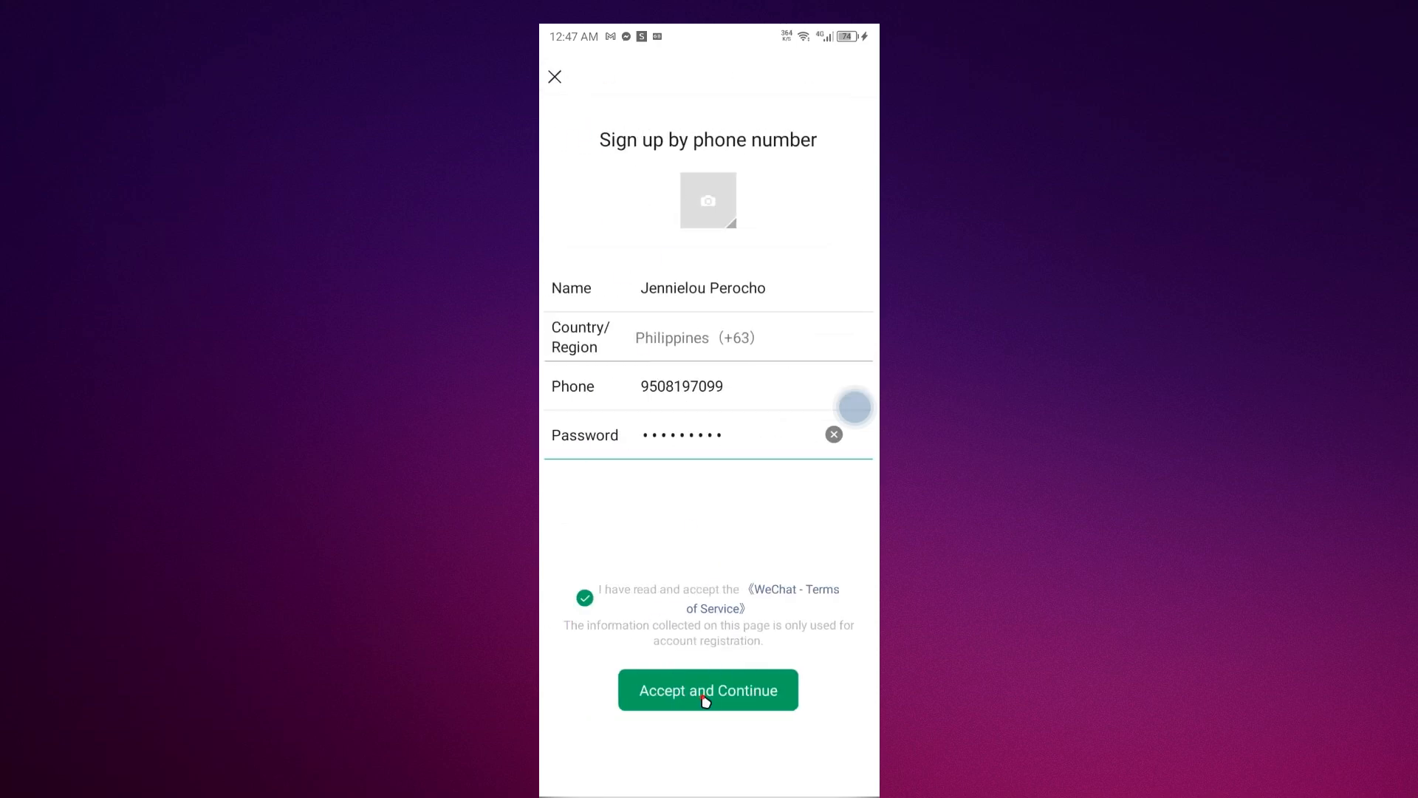
Step: Resubmit sign-up, pass the cherry blossom captcha again and continue until the SMS Verification Code page appears
left_click(708, 690)
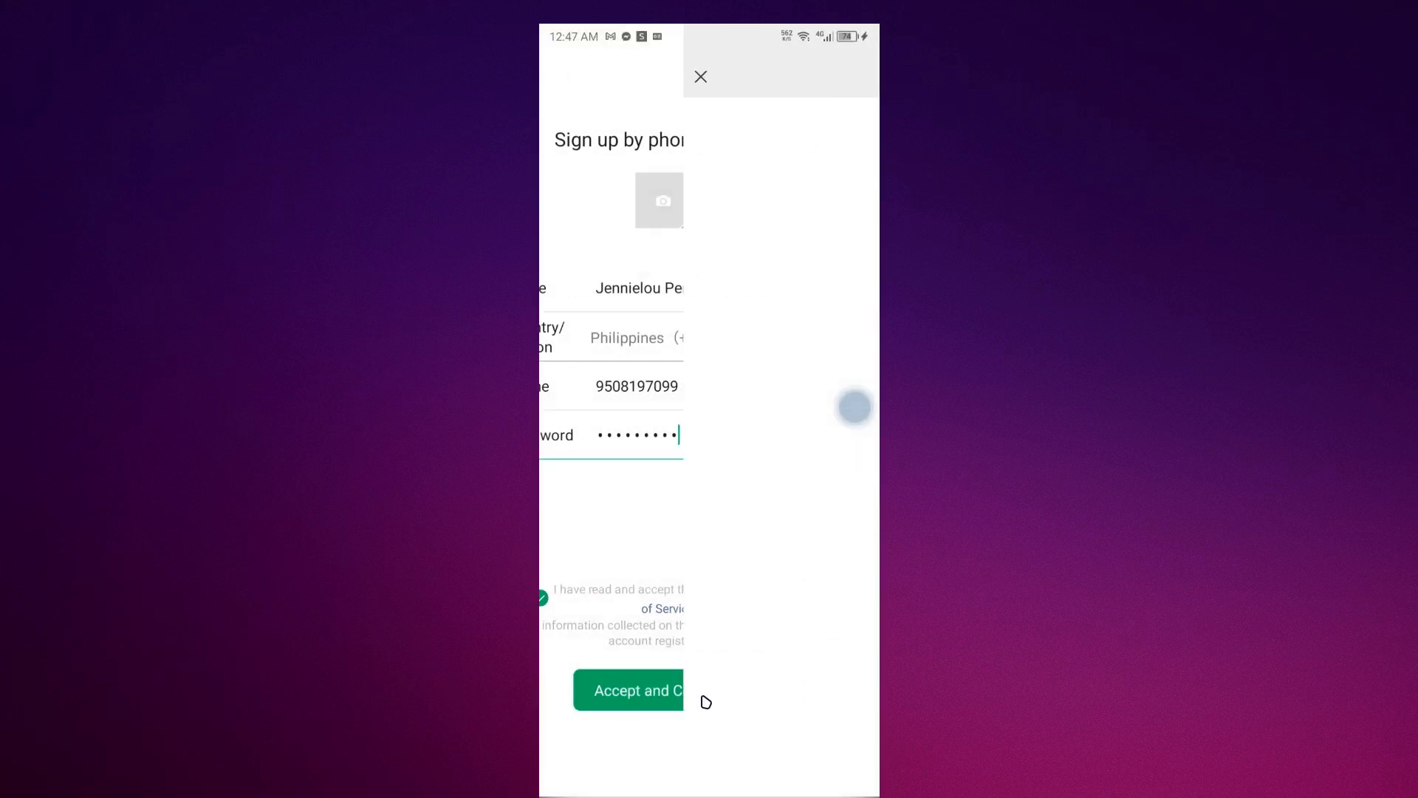
left_click(634, 689)
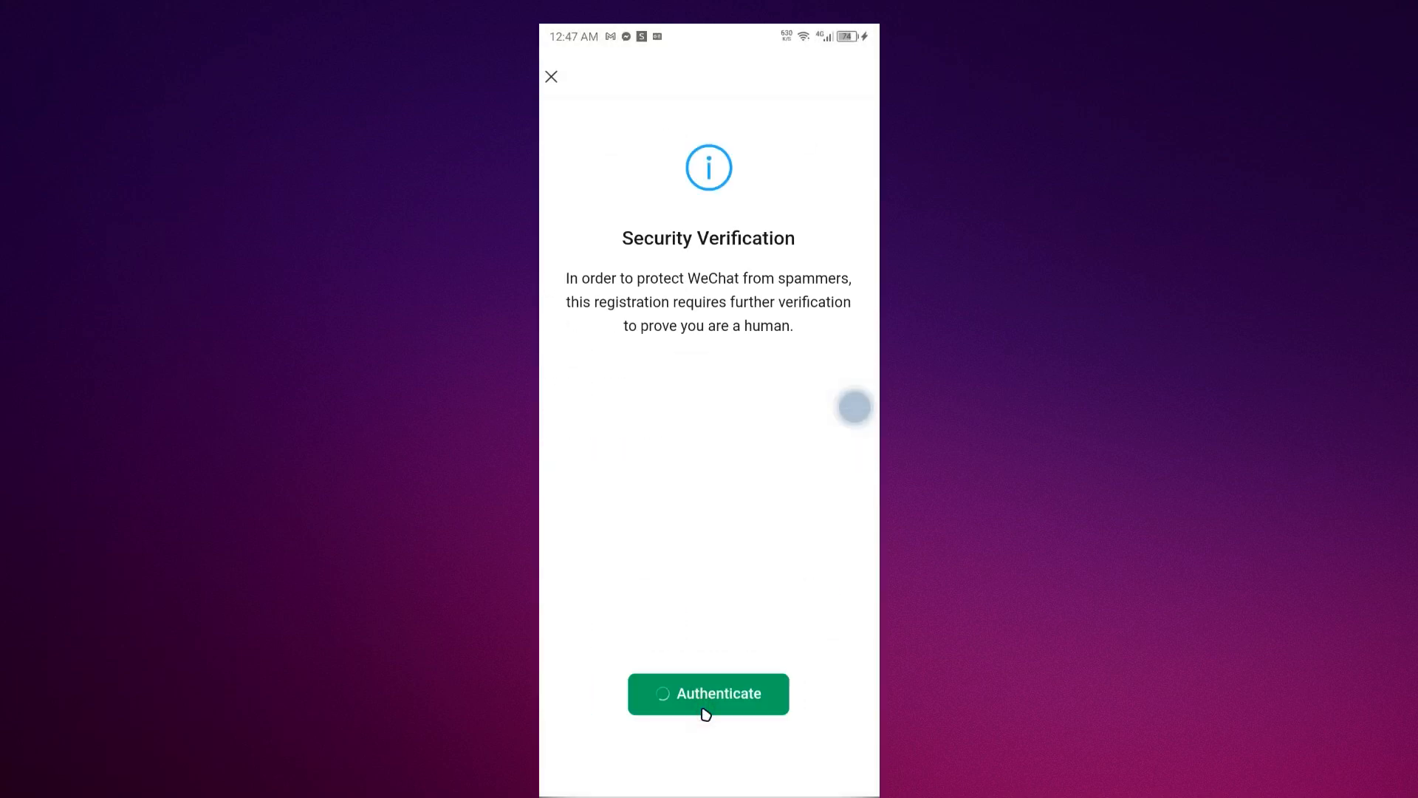
left_click(708, 694)
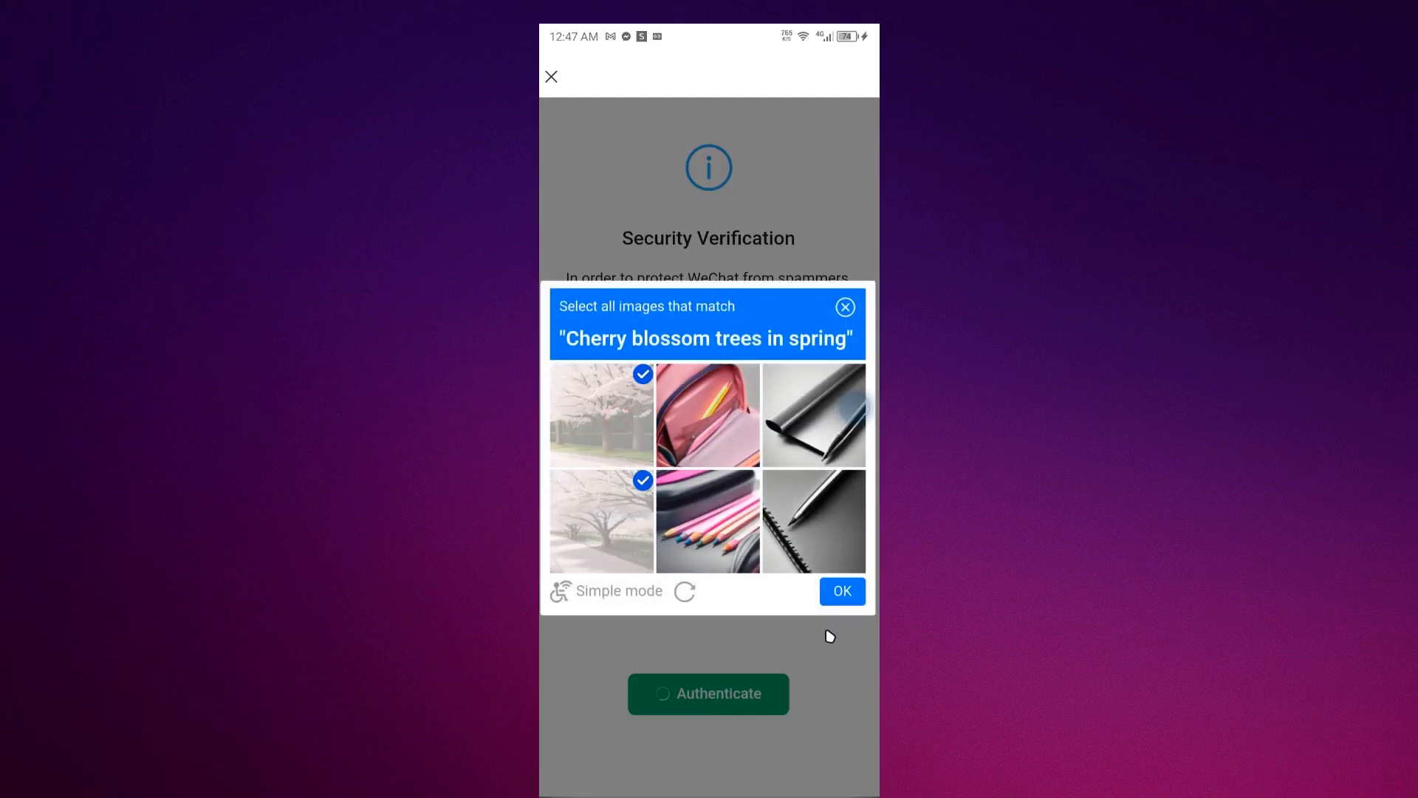
left_click(840, 591)
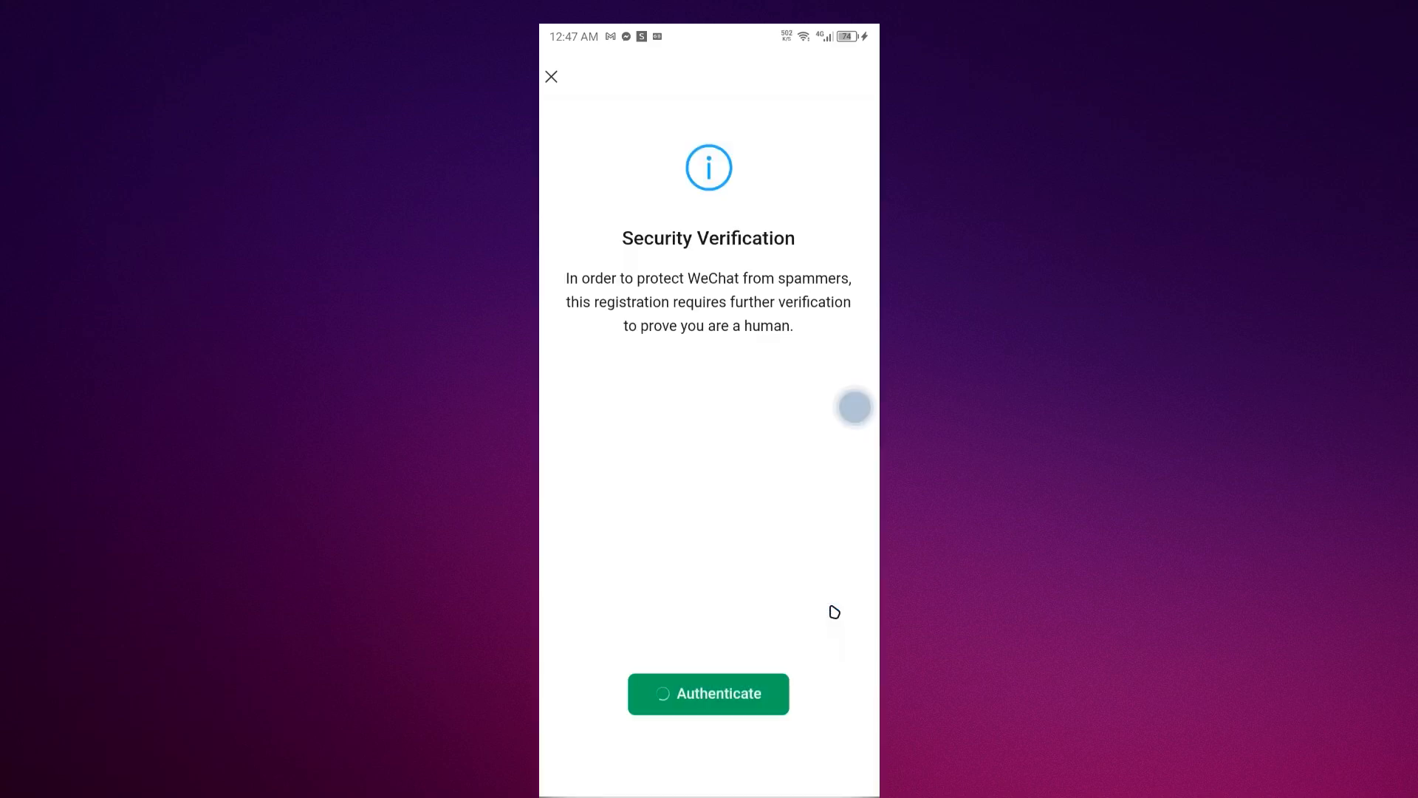
left_click(708, 695)
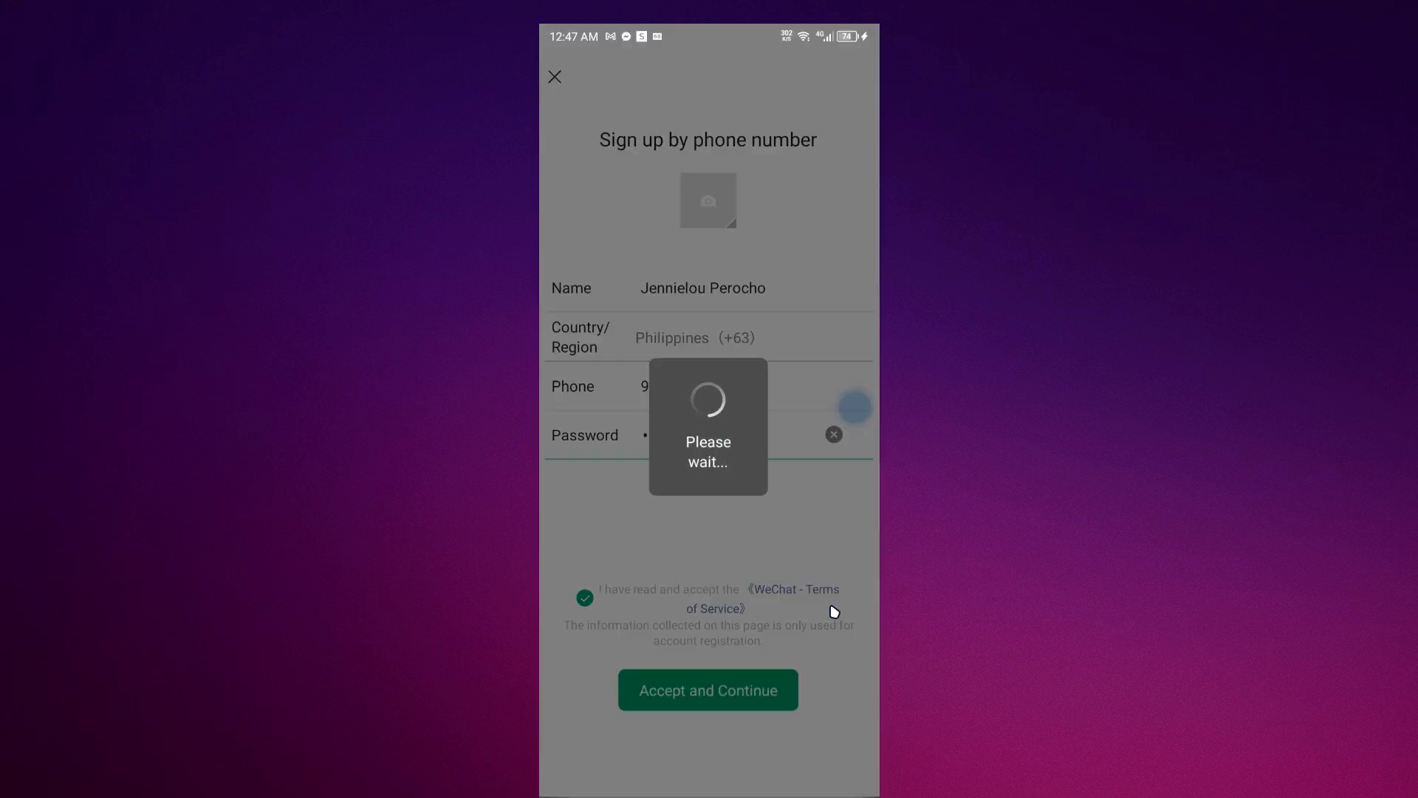
left_click(707, 690)
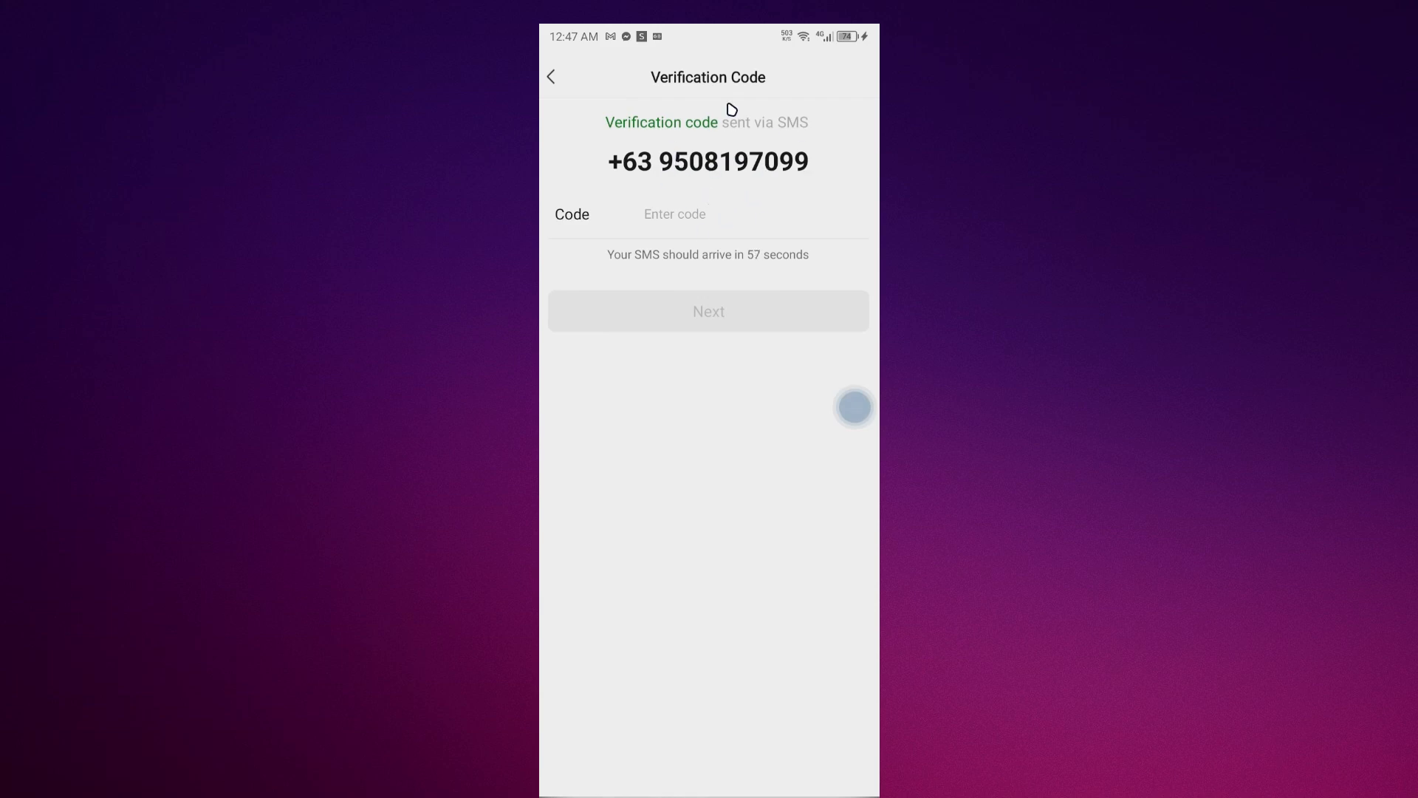
mouse_move(749, 144)
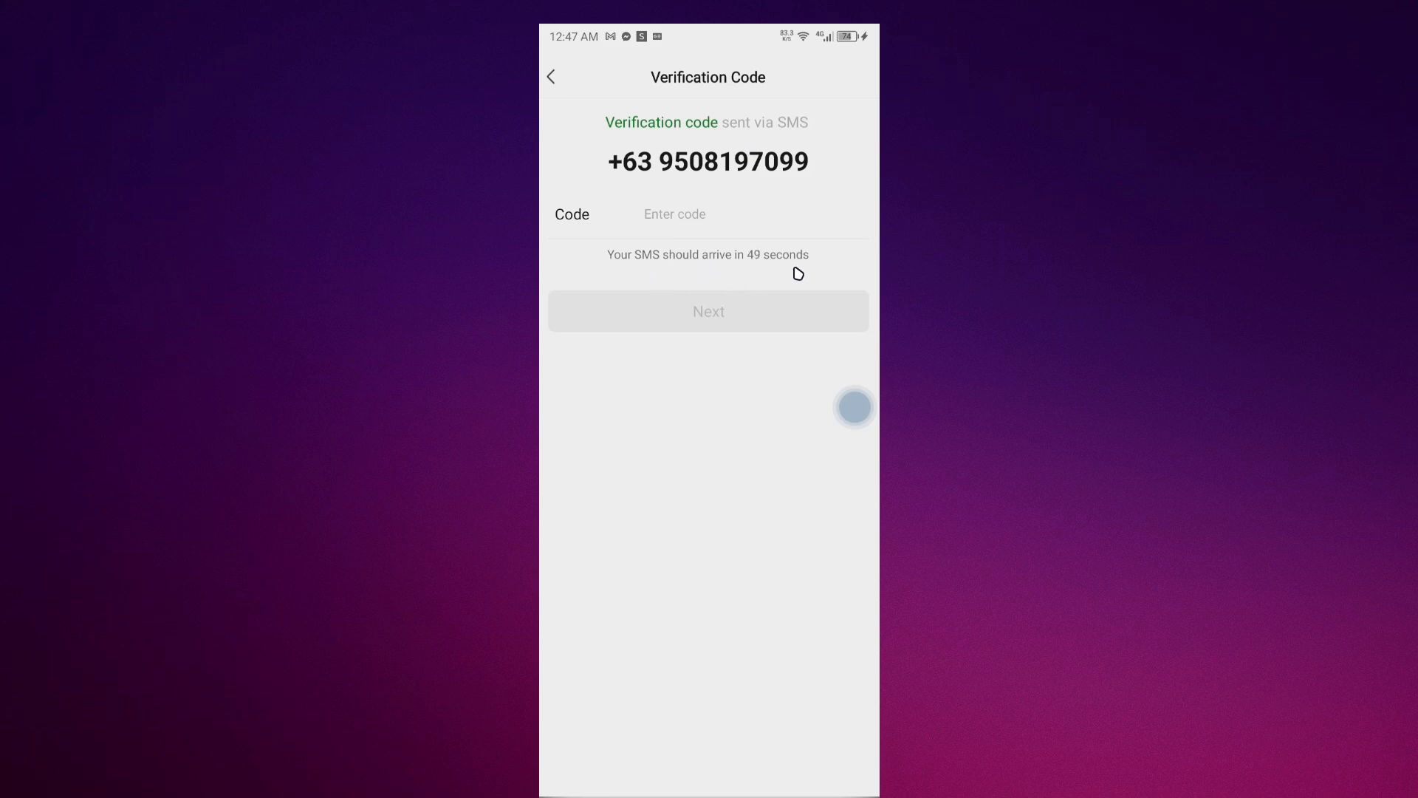
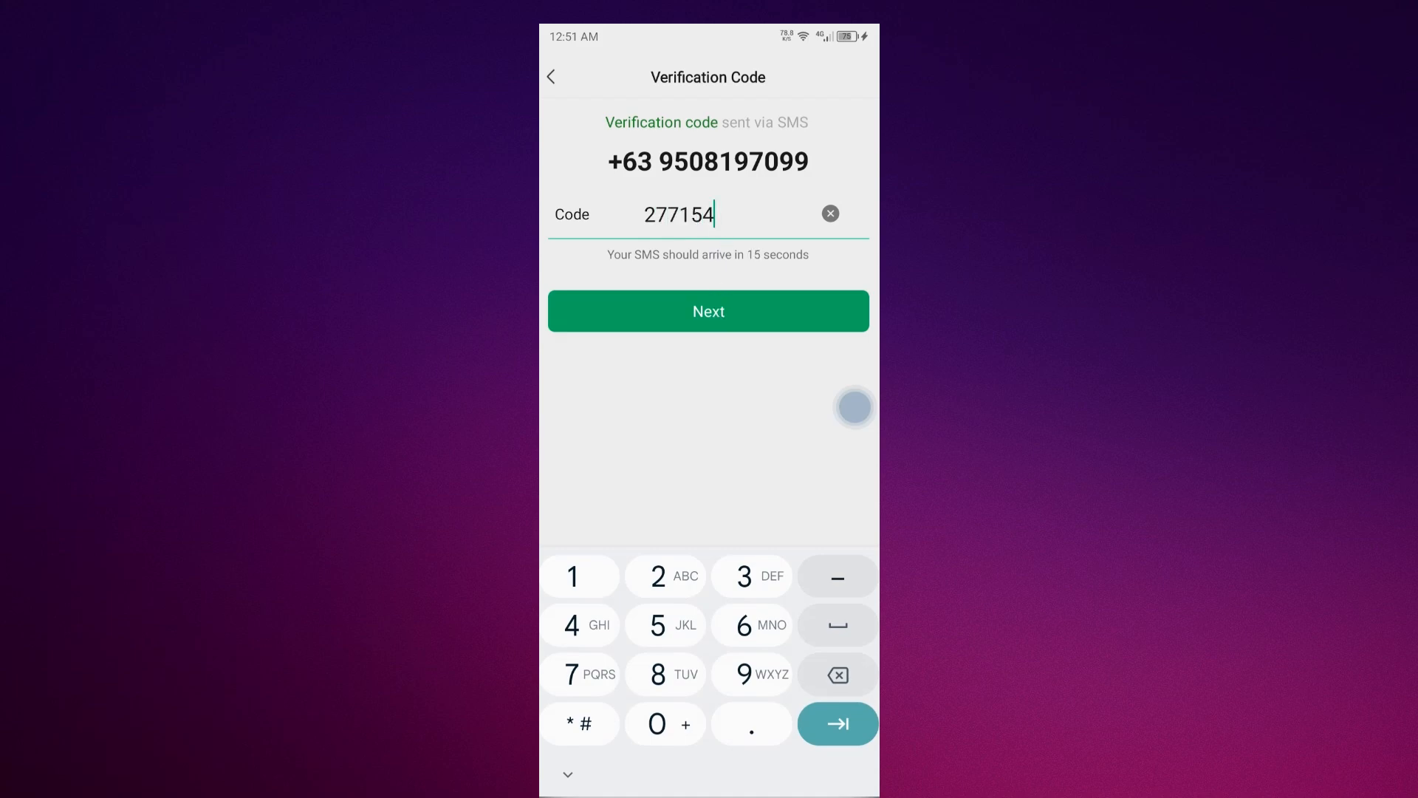
left_click(708, 312)
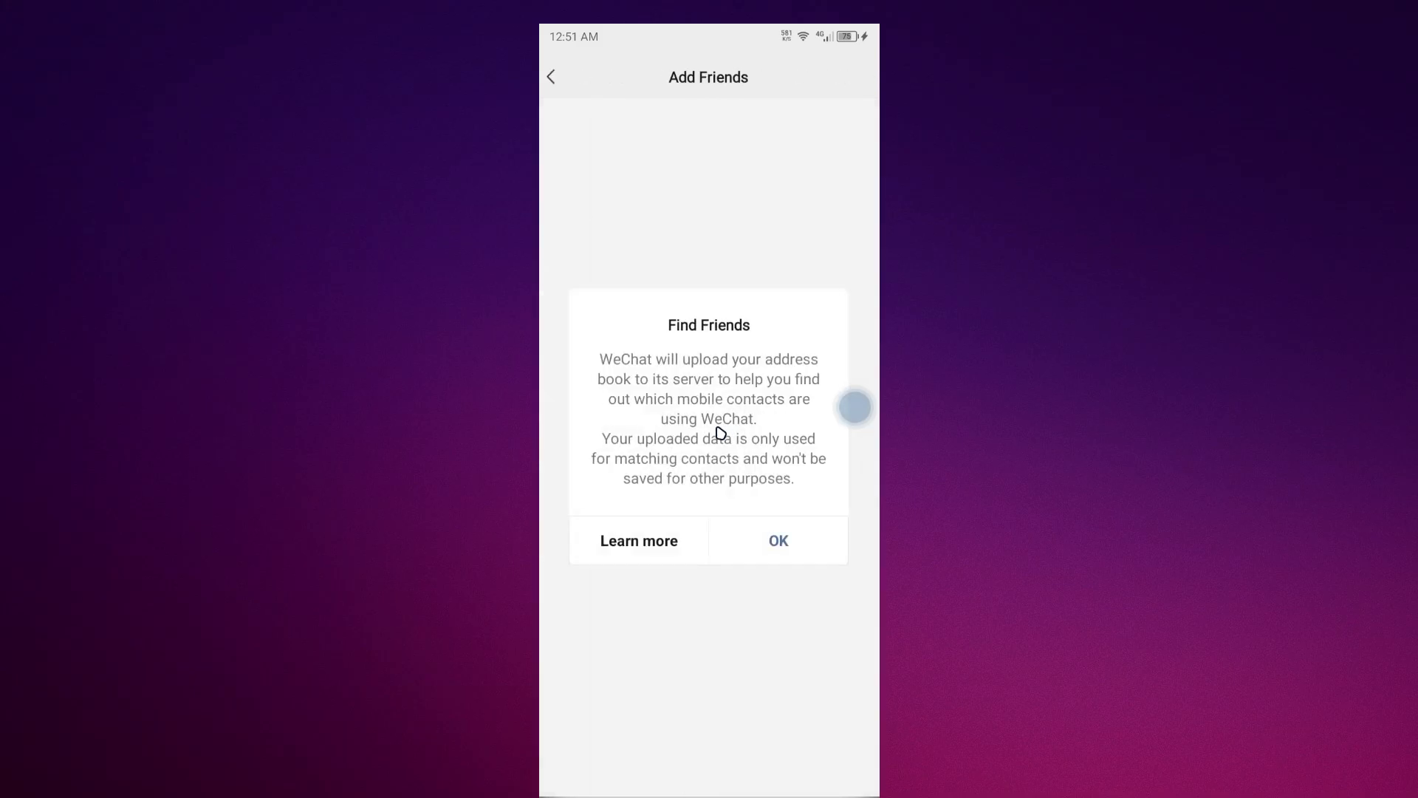
Step: Agree with OK to upload the address book and ALLOW WeChat access to the phone's contacts
left_click(777, 540)
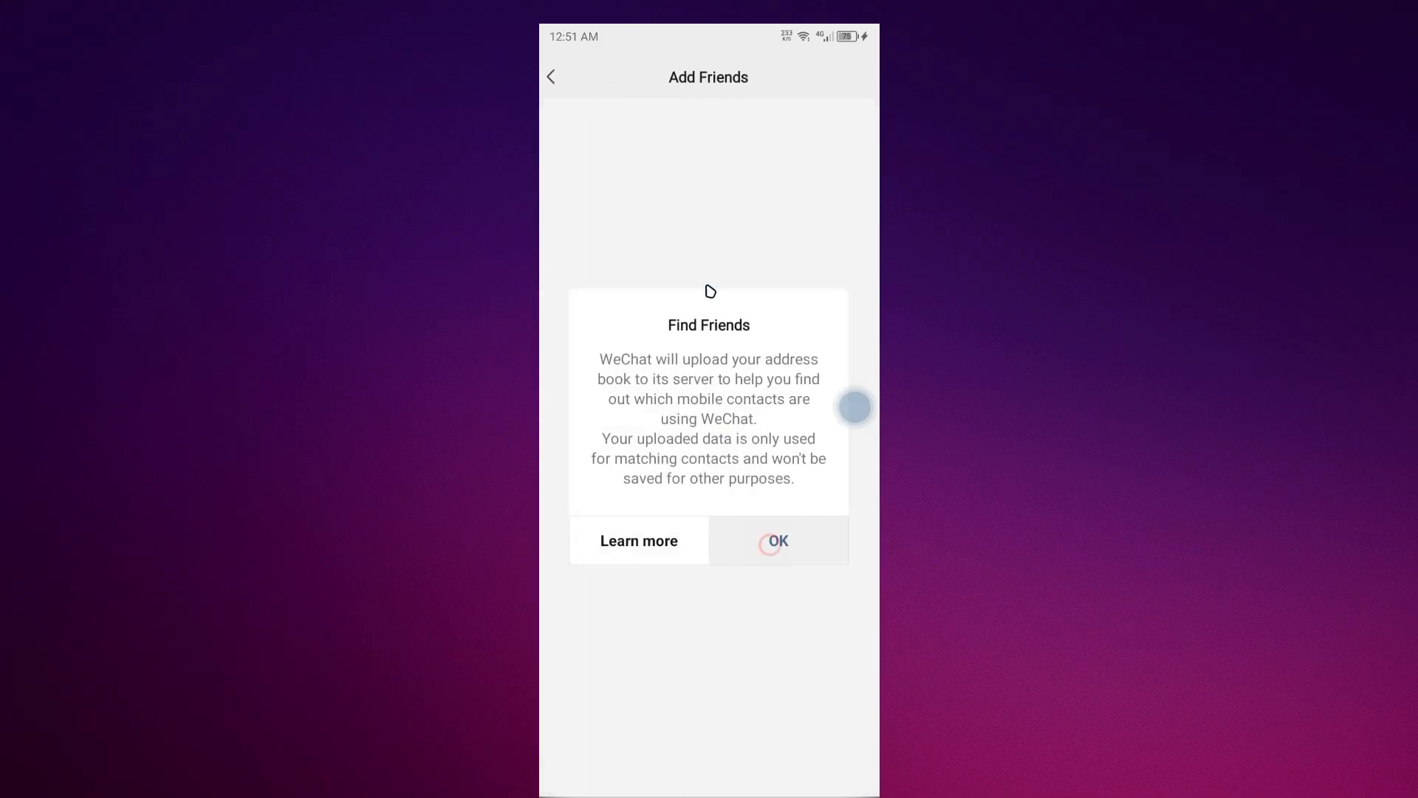
left_click(775, 540)
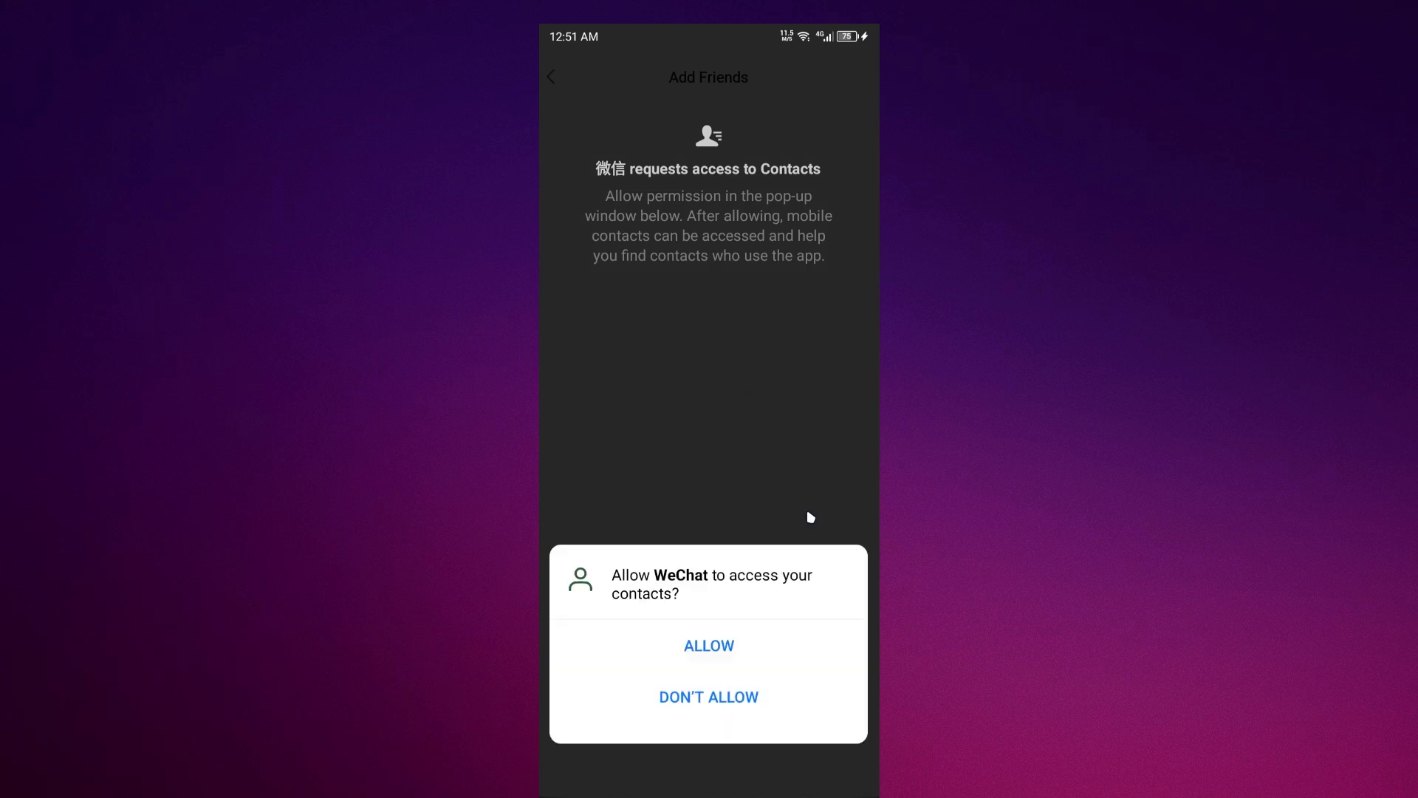
left_click(707, 645)
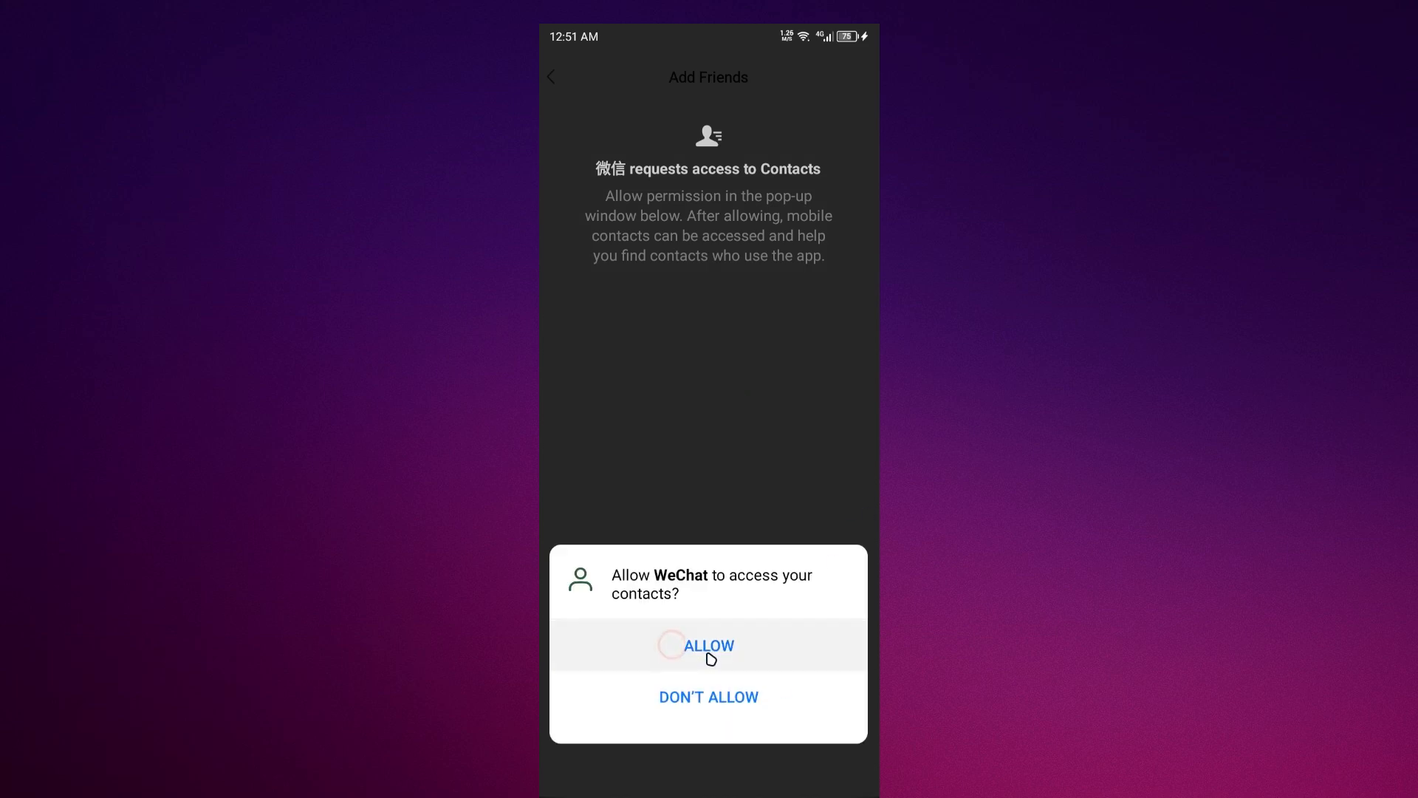
left_click(707, 646)
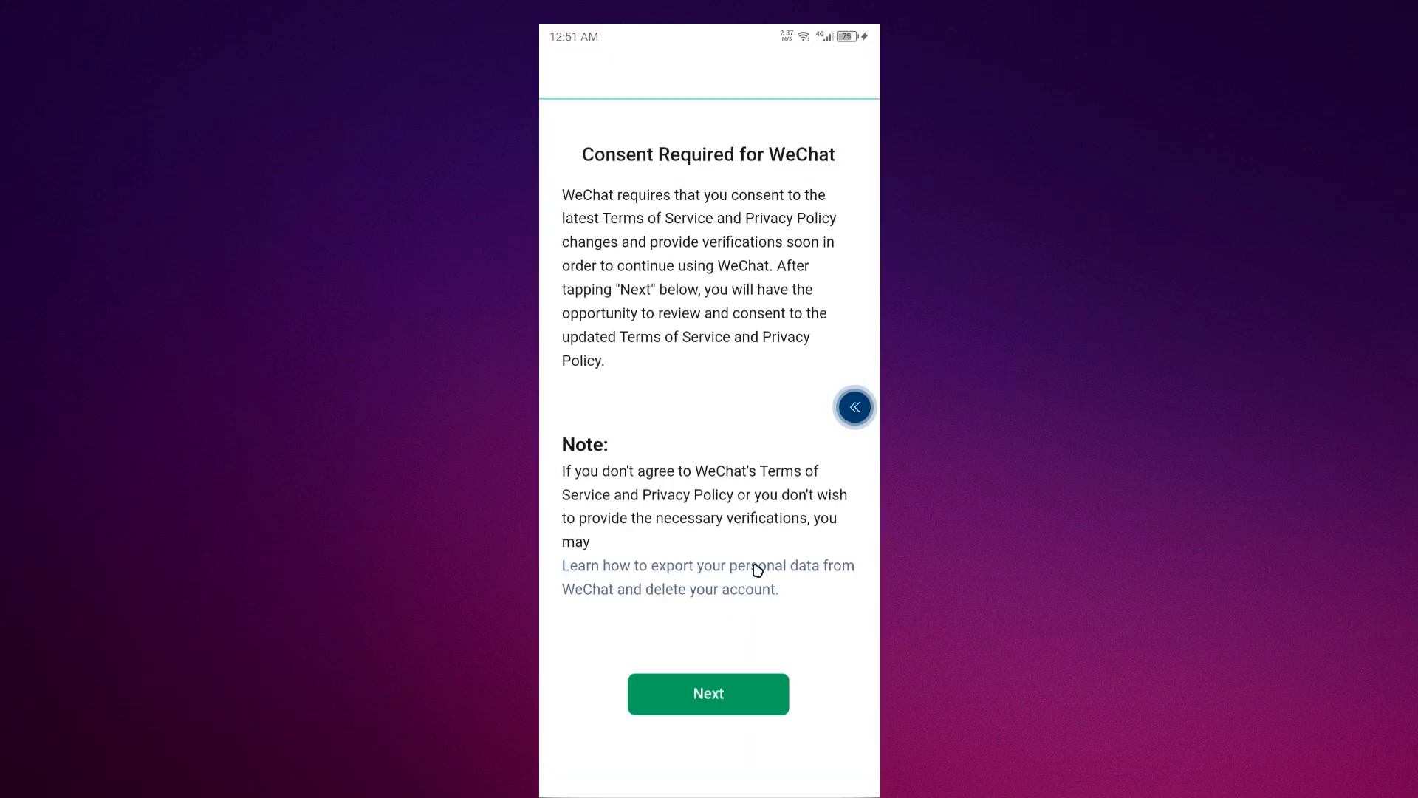
Step: Pass Consent Required, accept the updated Terms of Service and finish the Privacy Policy with Done
left_click(708, 693)
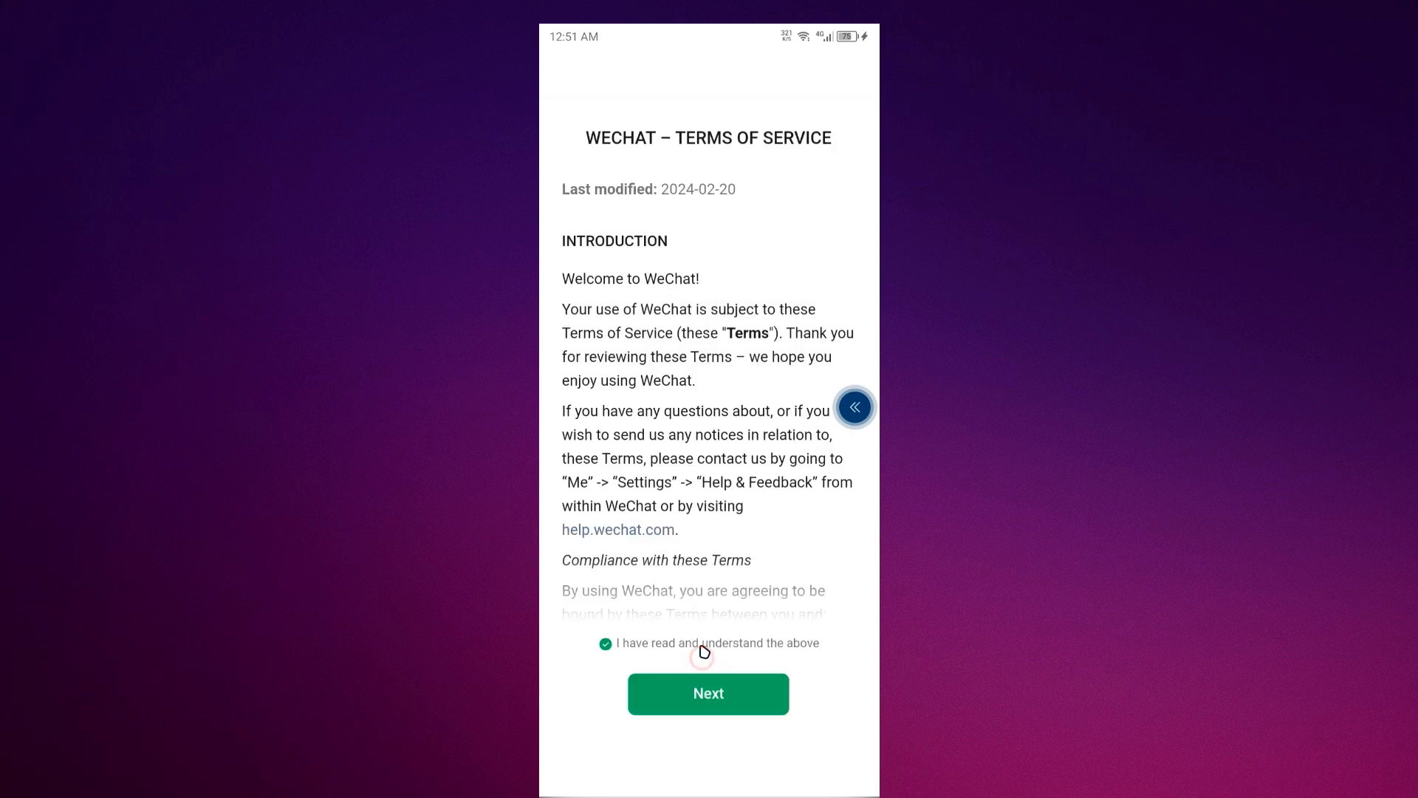
left_click(708, 694)
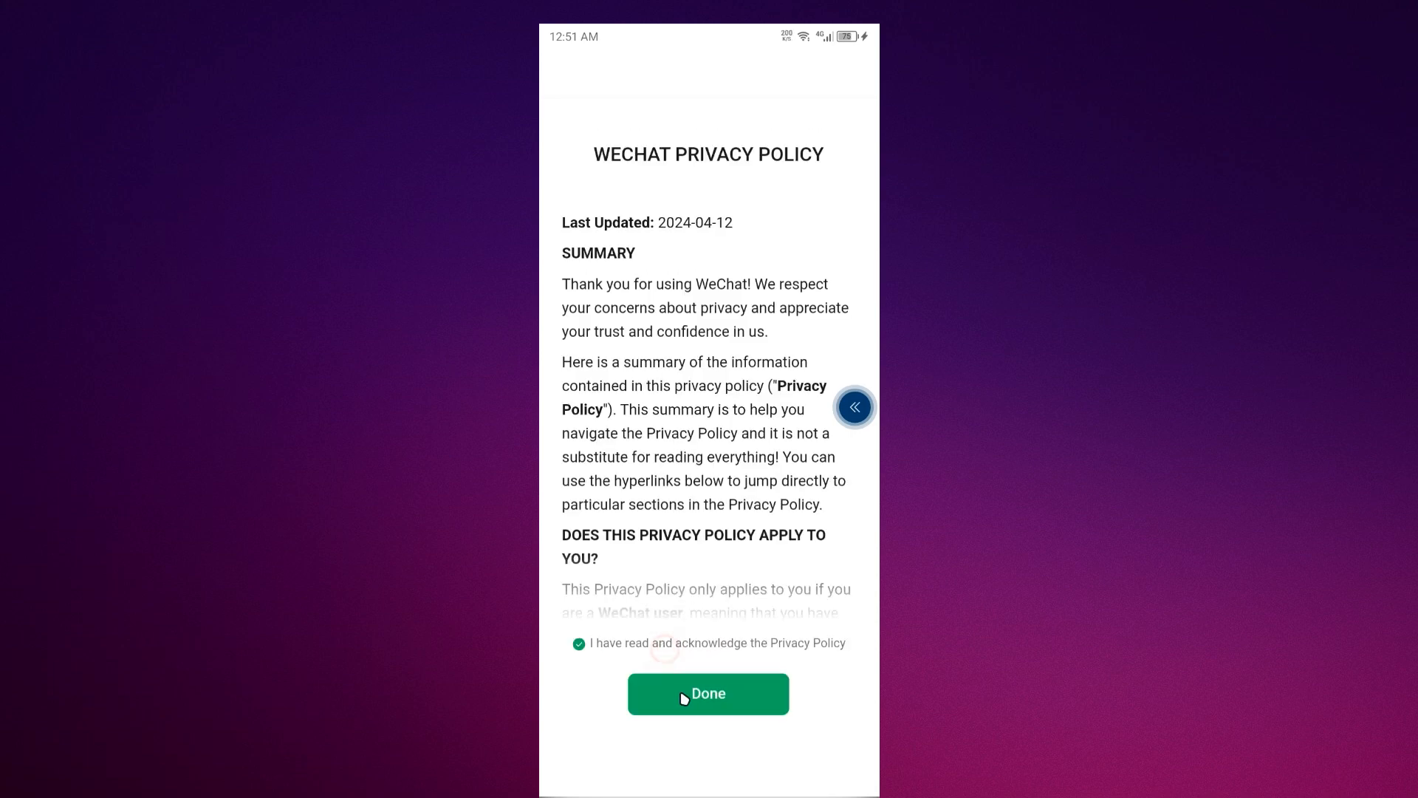
left_click(707, 694)
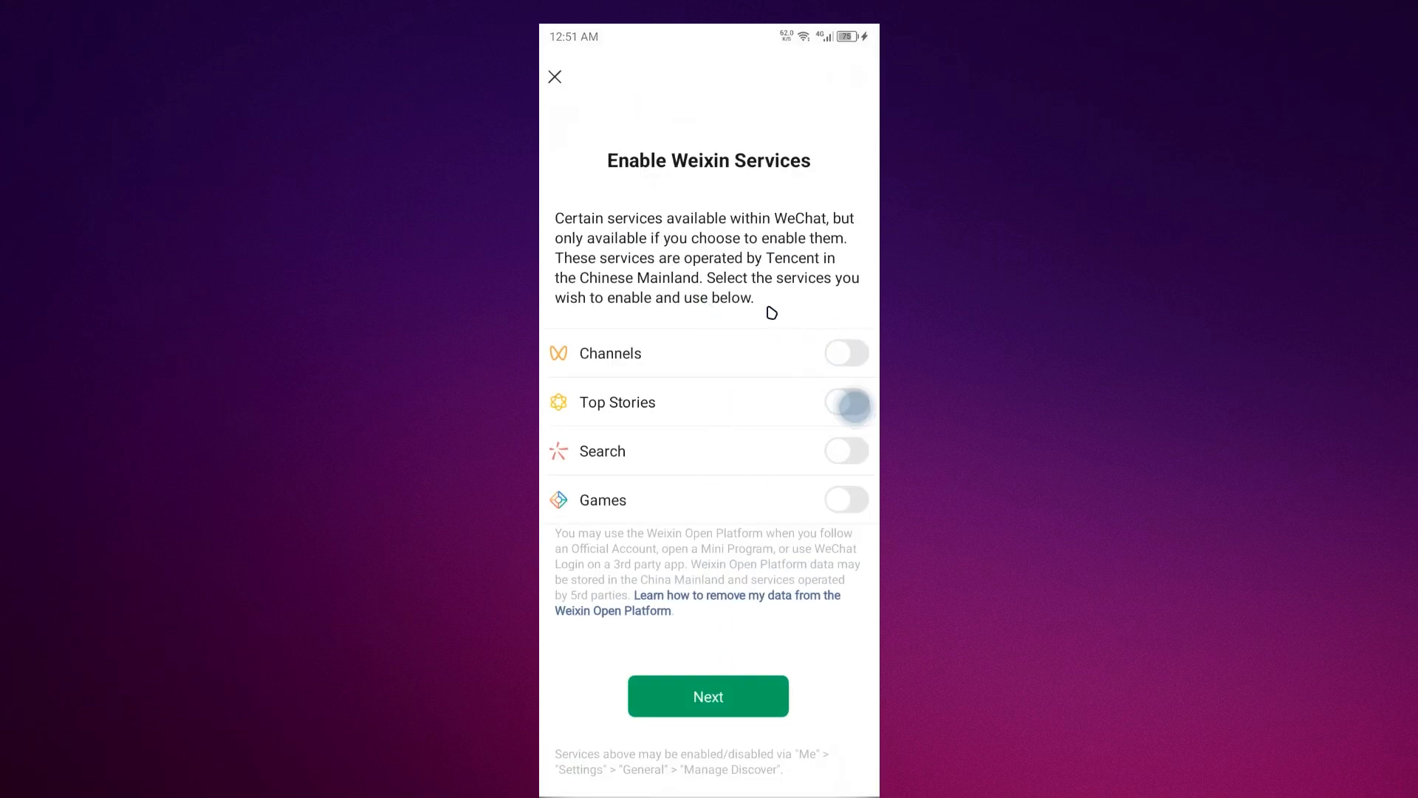
mouse_move(820, 501)
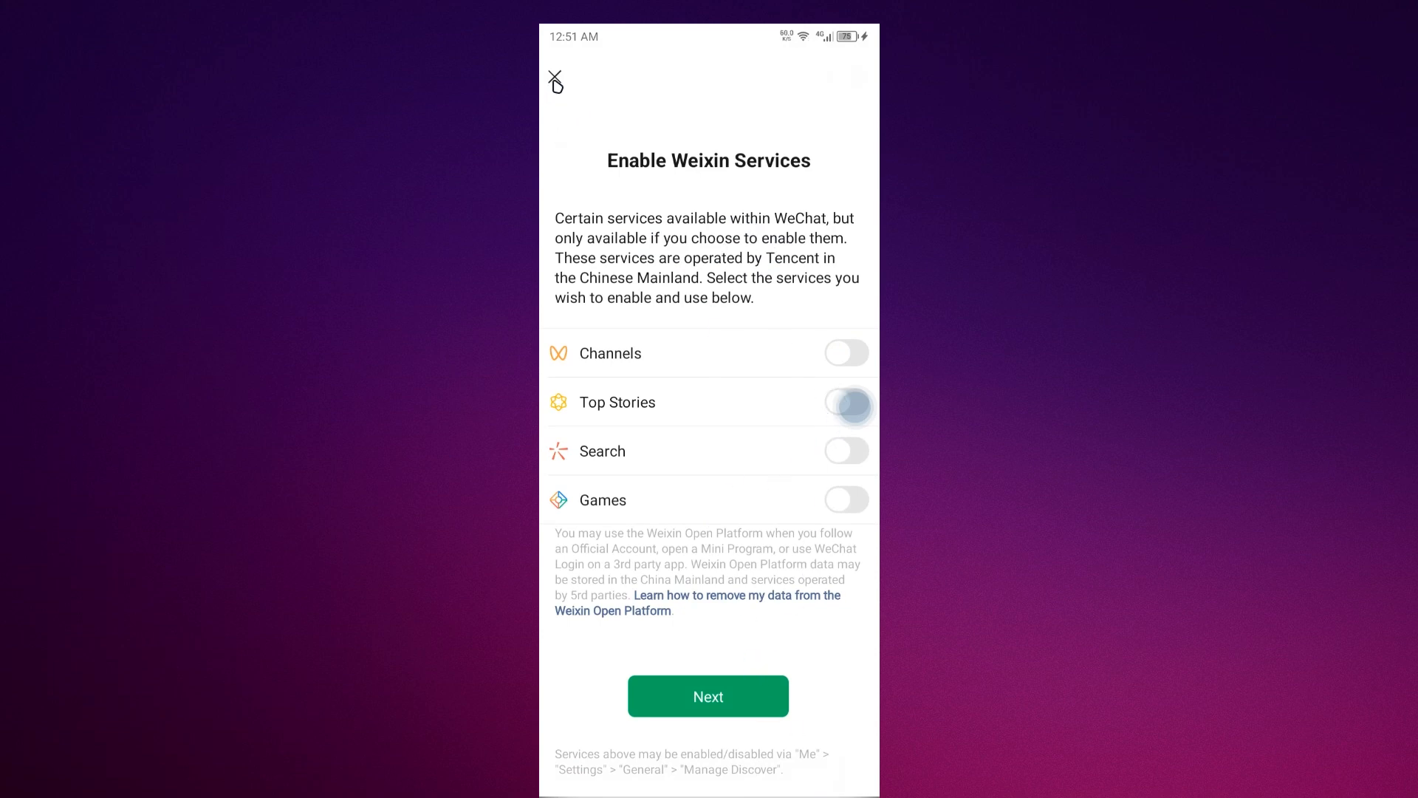
Step: Close Enable Weixin Services with all services off, choose Leave, and land on Chats with the WeChat Team message
left_click(554, 77)
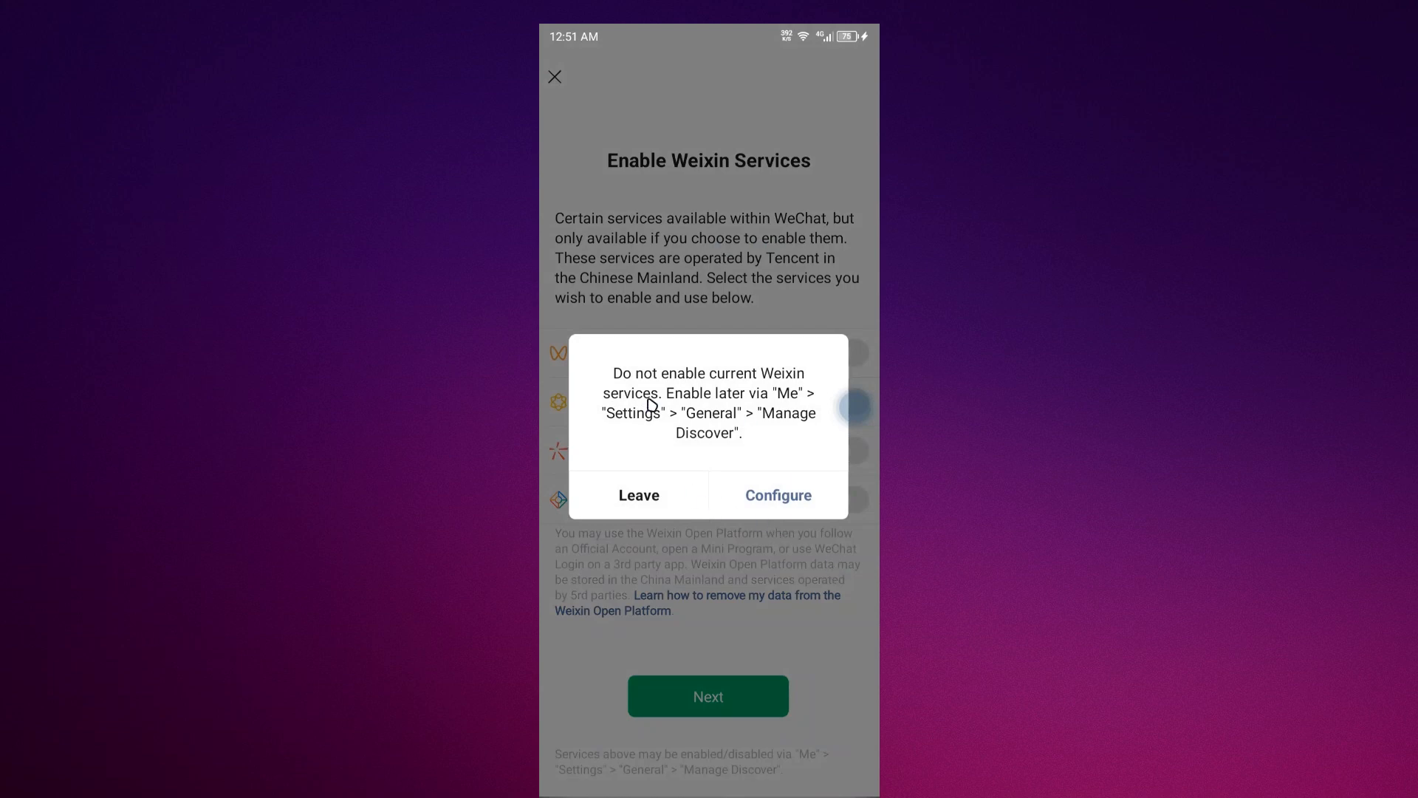
left_click(775, 495)
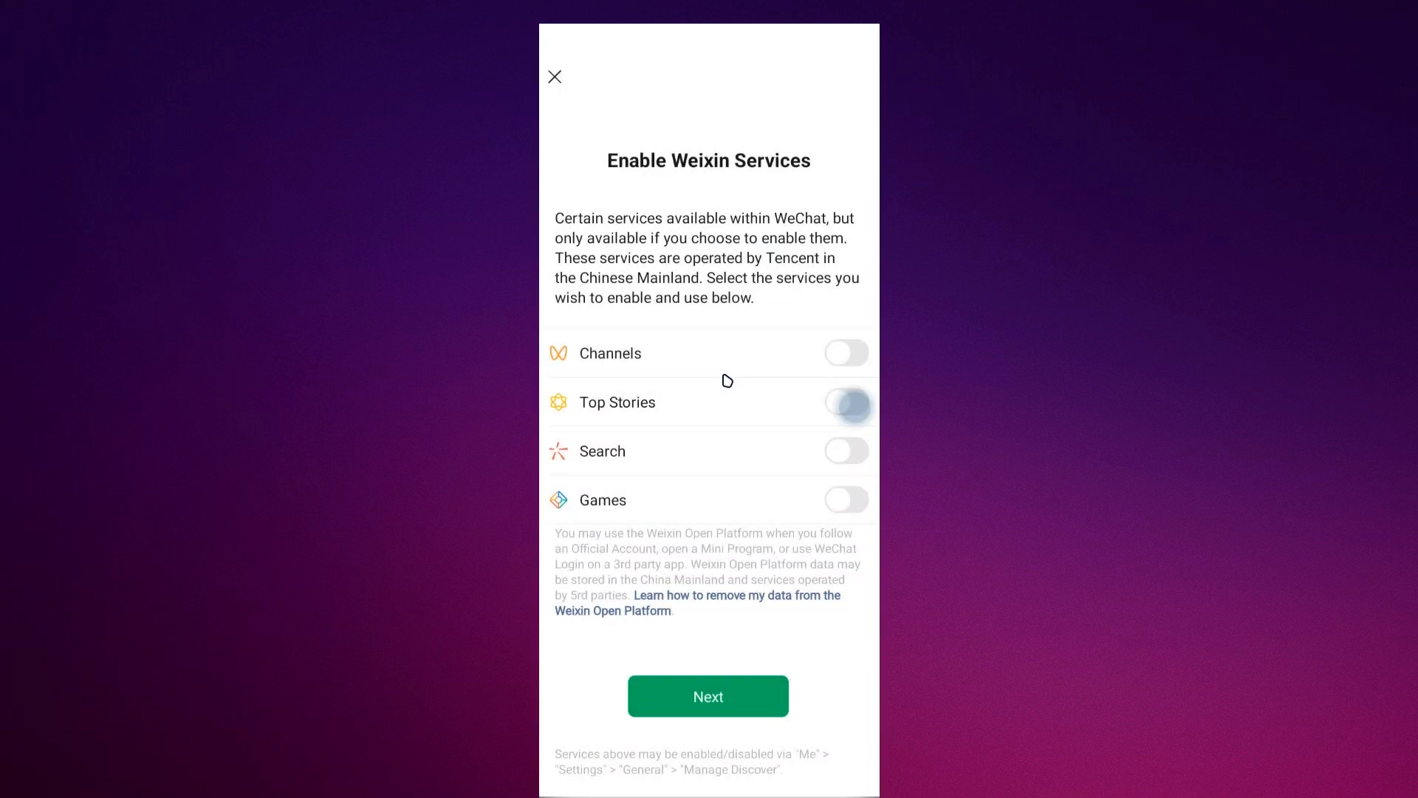
left_click(708, 696)
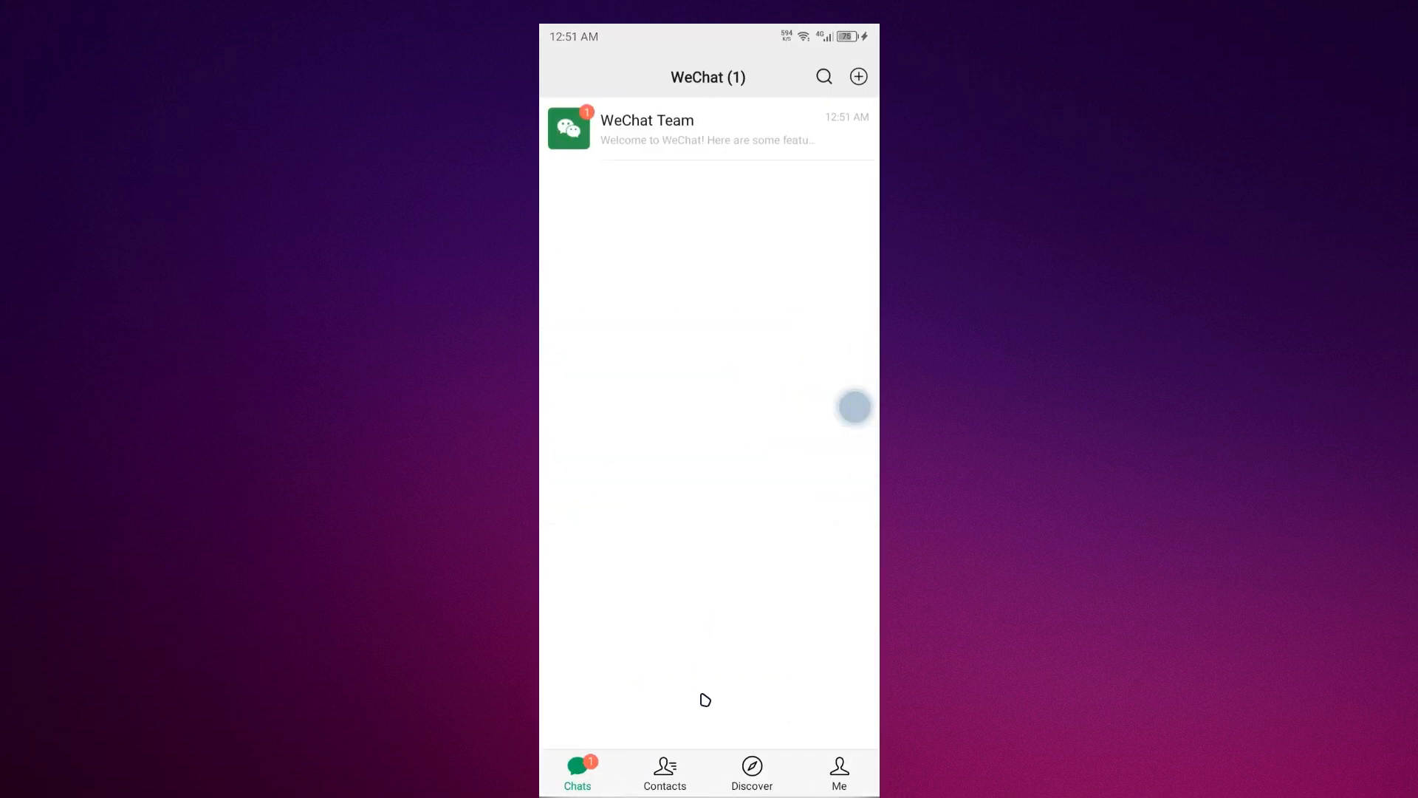